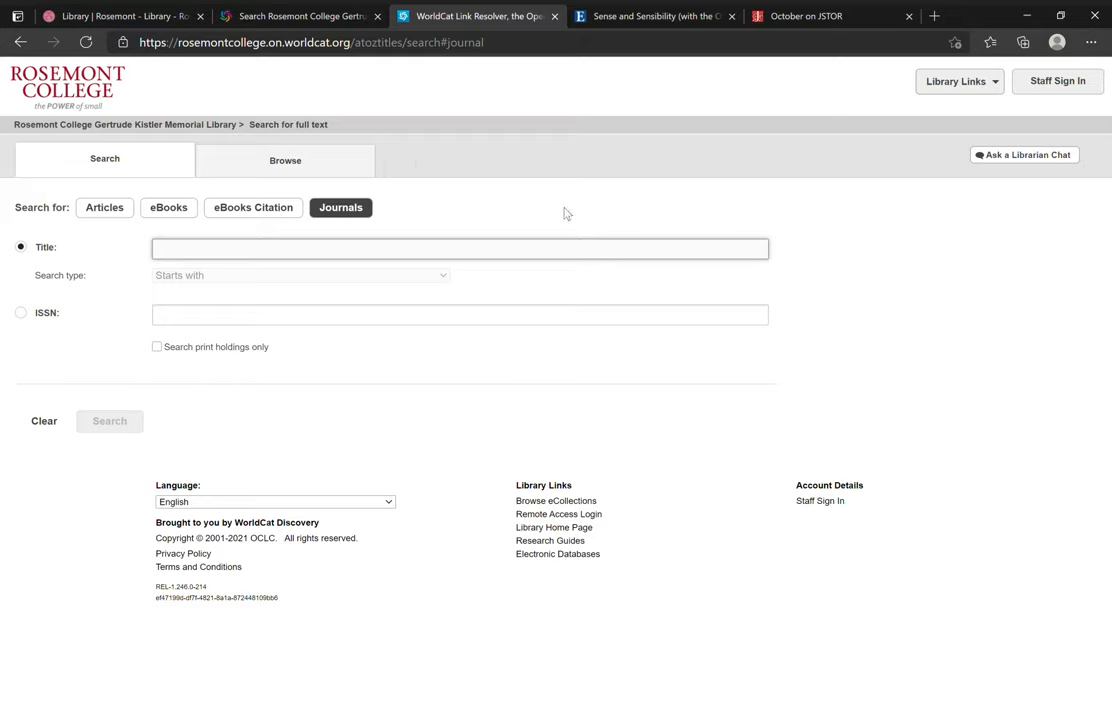
# - Search journals whose title starts with 'october'
pyautogui.click(460, 248)
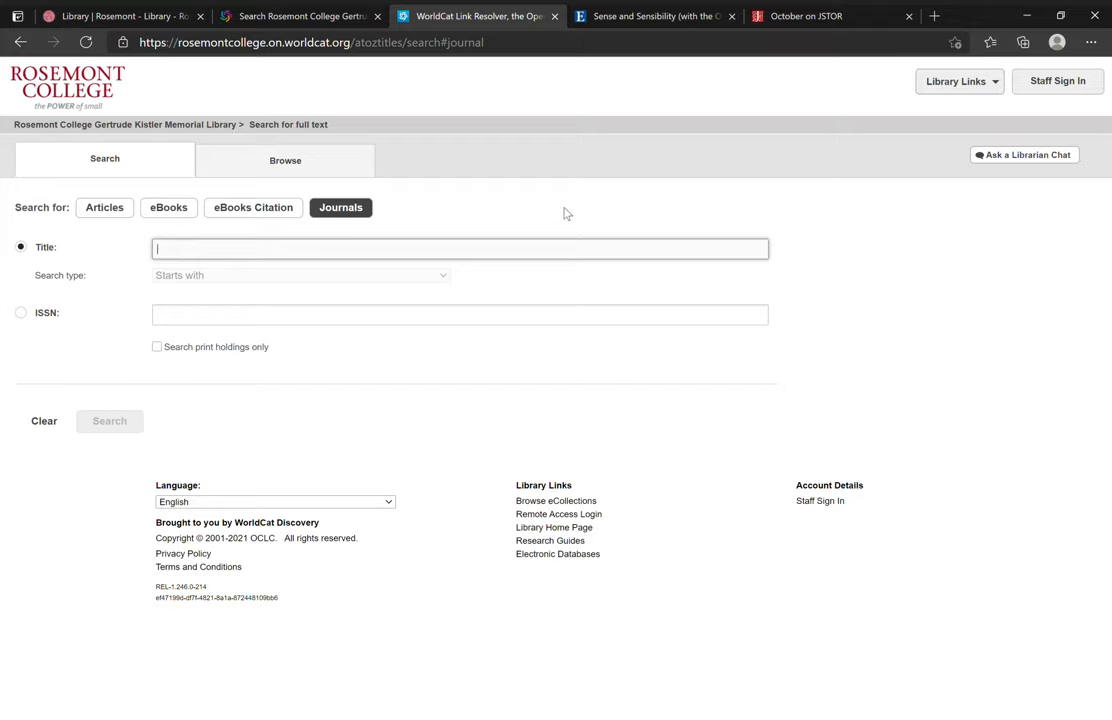
pyautogui.moveTo(968, 372)
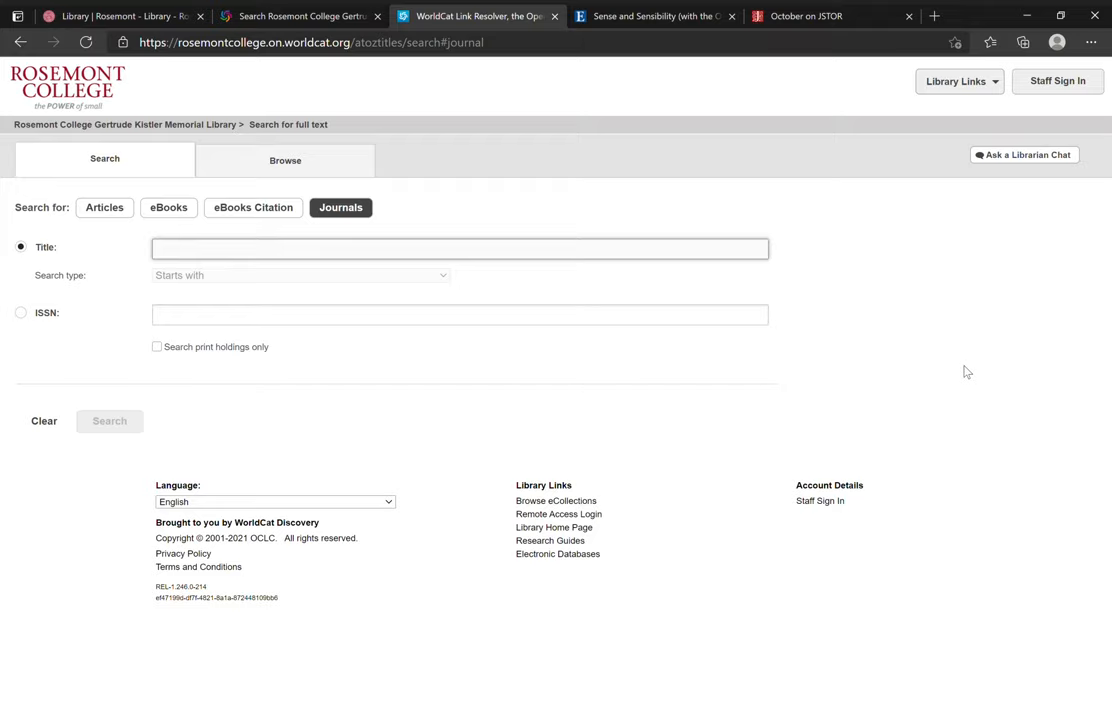
pyautogui.click(460, 248)
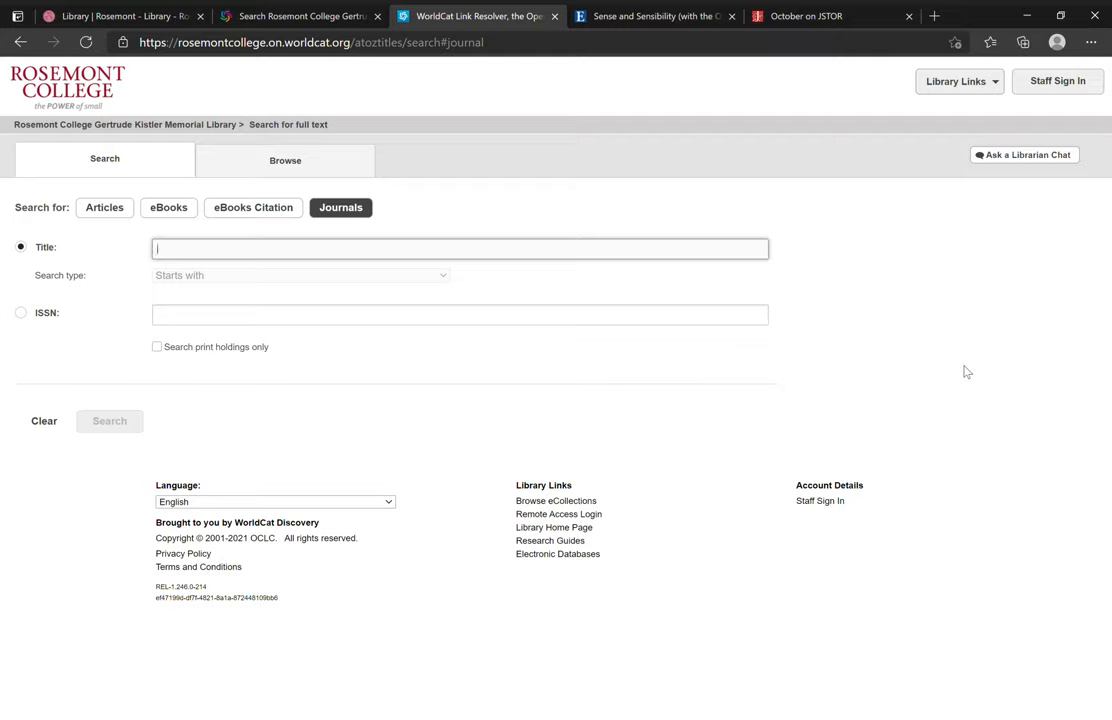
pyautogui.write('october')
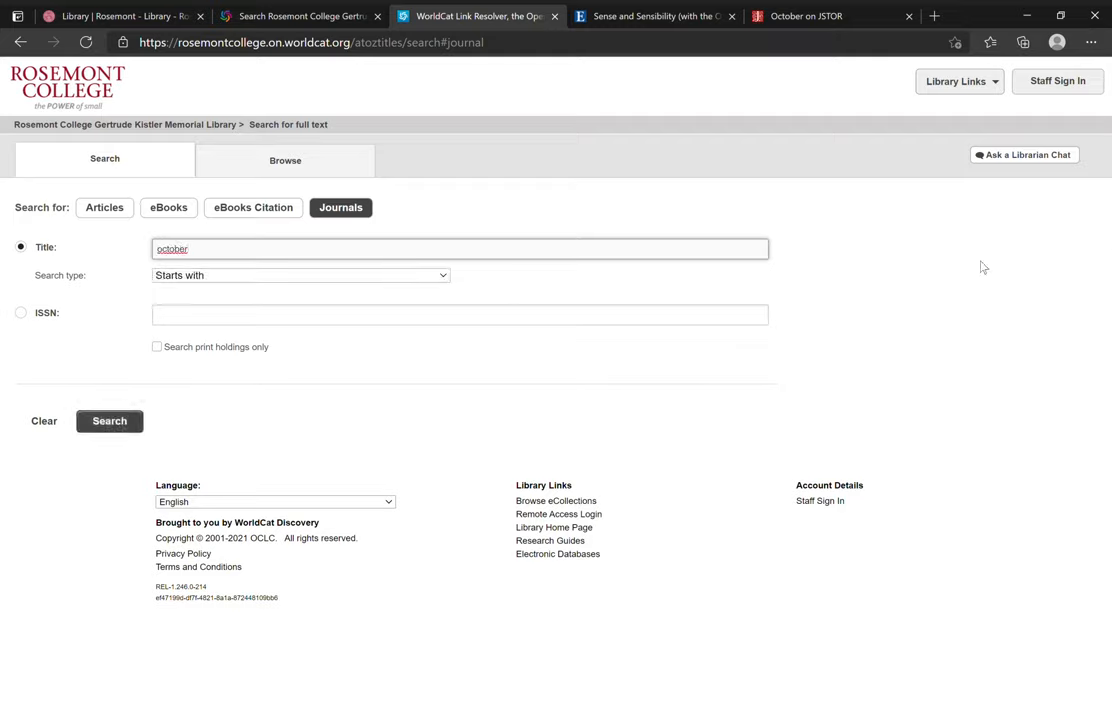
pyautogui.moveTo(156, 272)
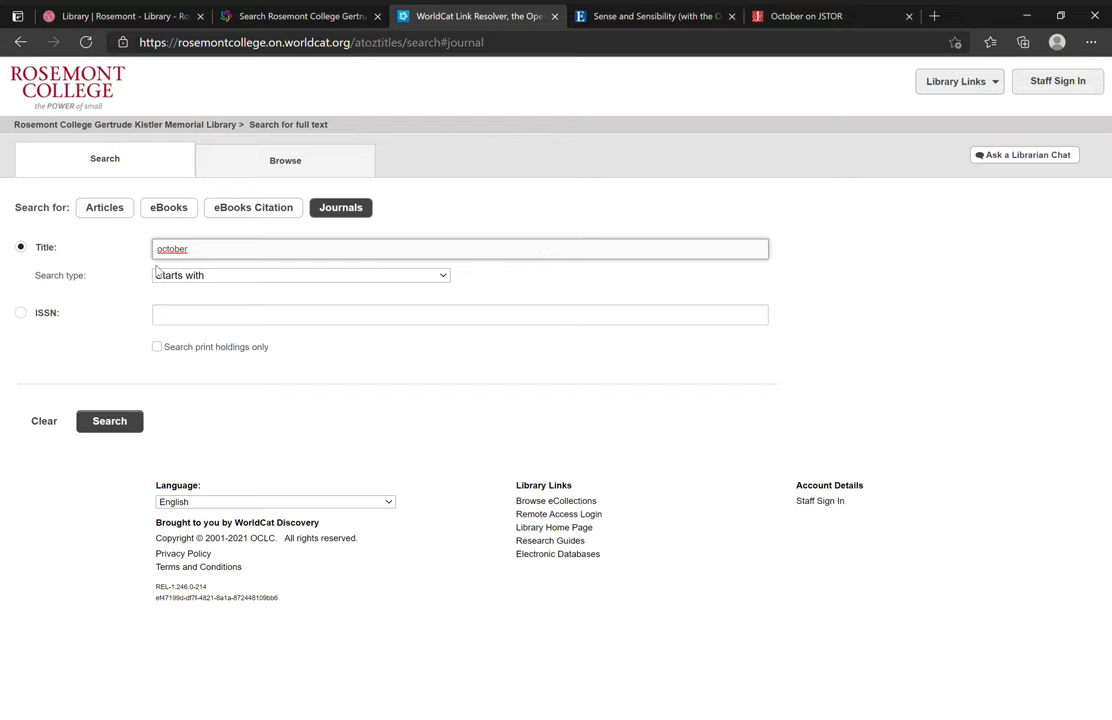
pyautogui.click(108, 420)
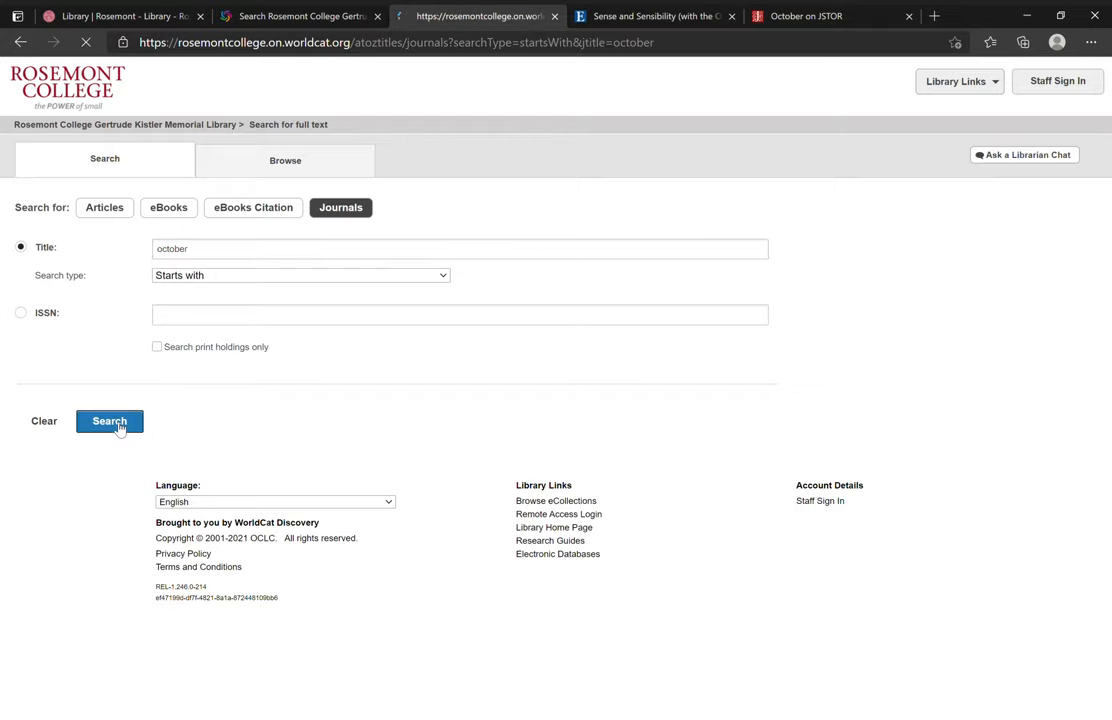
# - Show October's full-text availability from JSTOR and OmniFile
pyautogui.click(108, 420)
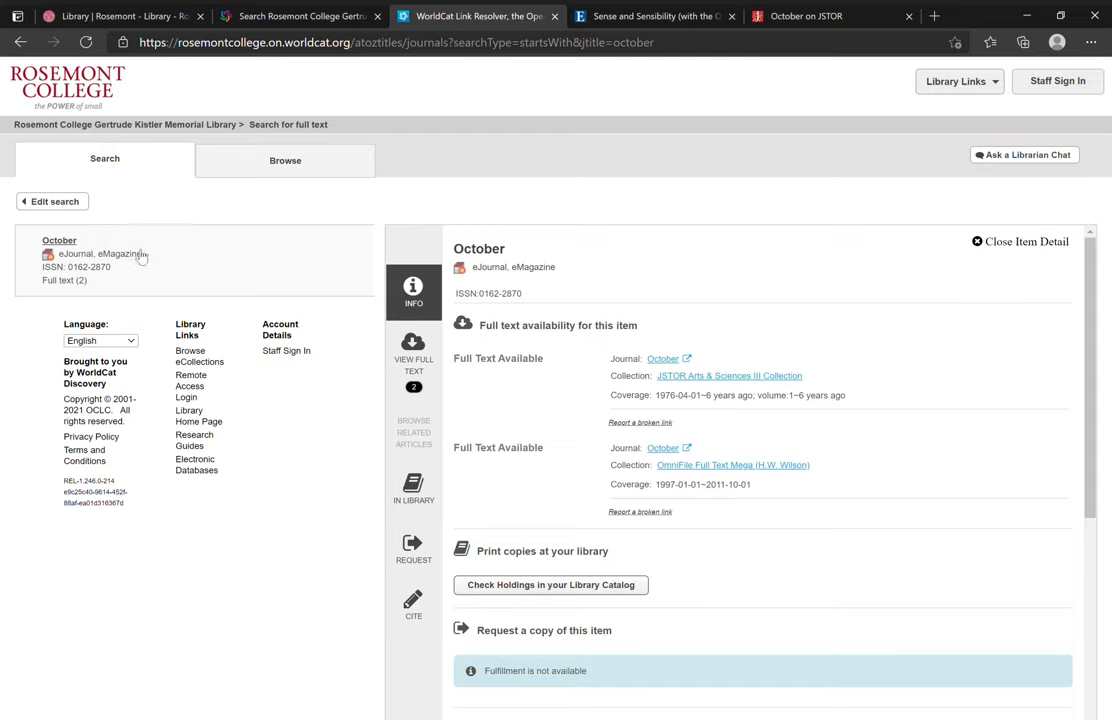
pyautogui.moveTo(520, 384)
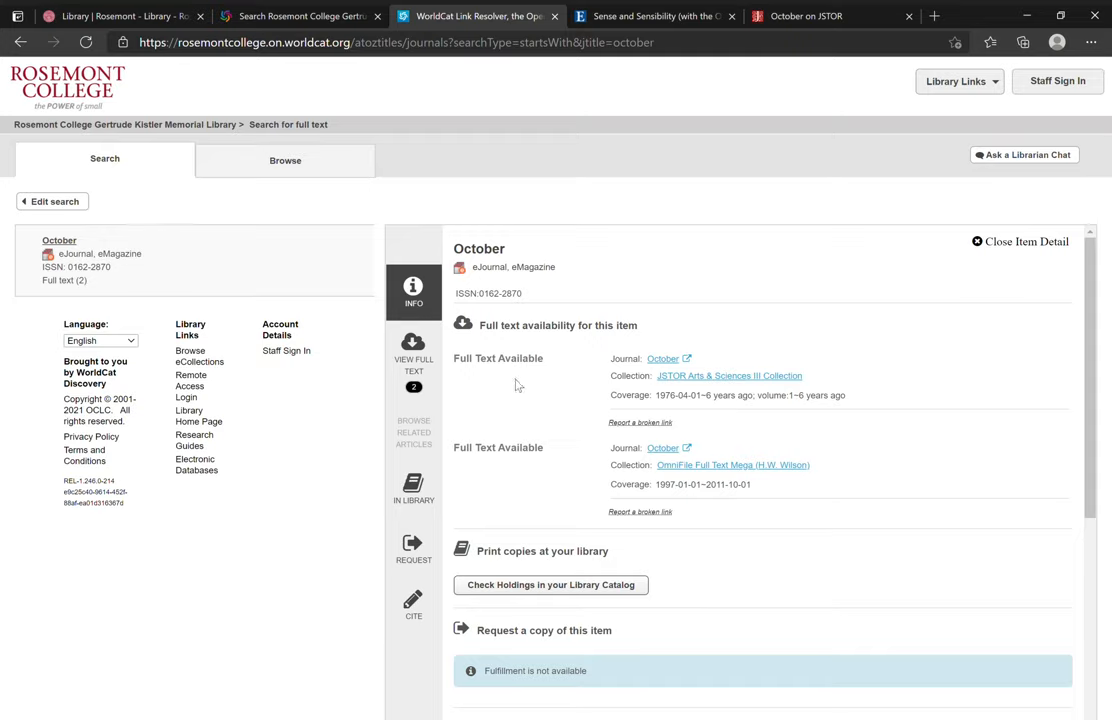
pyautogui.moveTo(474, 364)
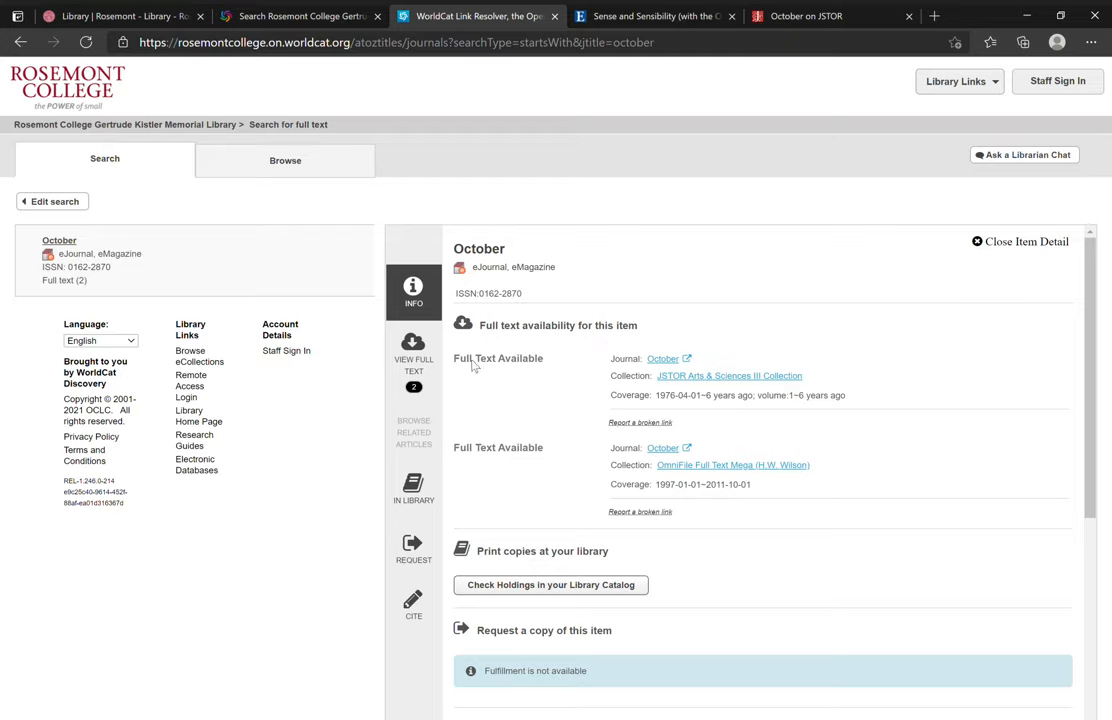
pyautogui.moveTo(580, 376)
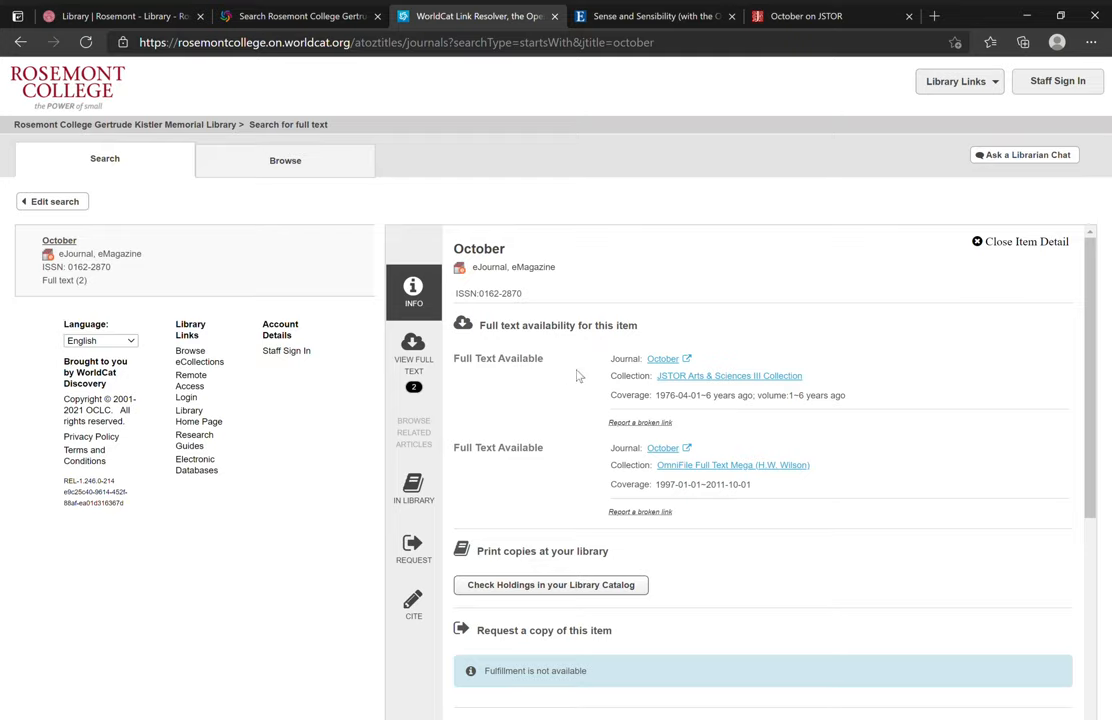
pyautogui.moveTo(644, 380)
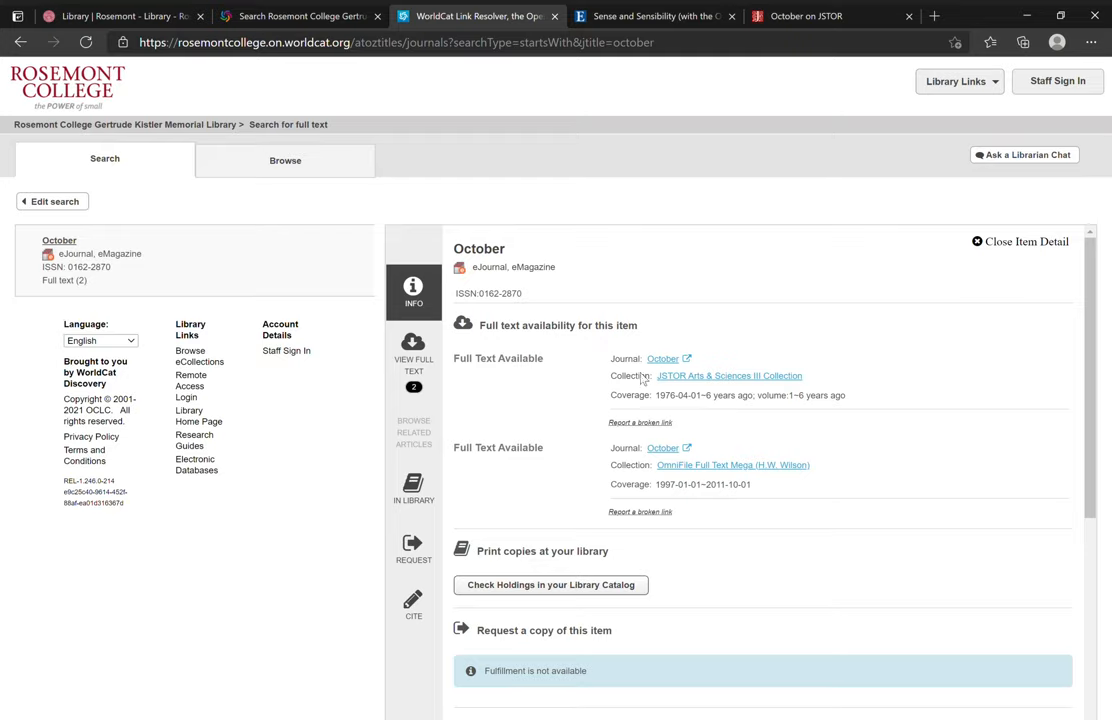
pyautogui.moveTo(690, 468)
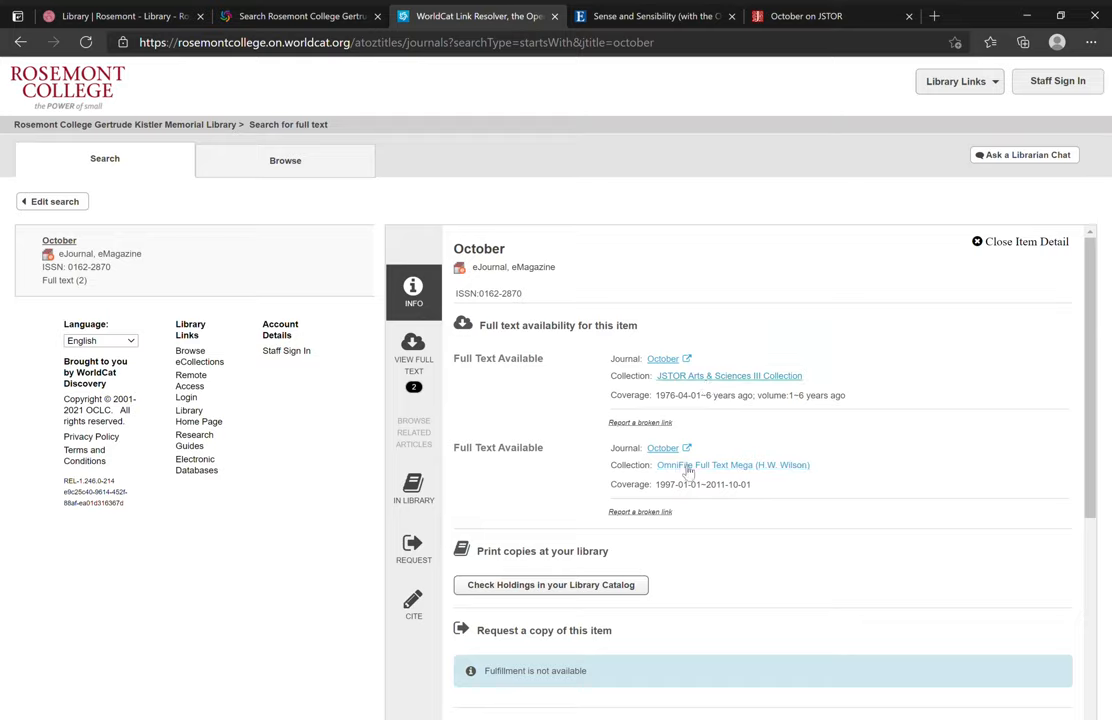
pyautogui.moveTo(740, 476)
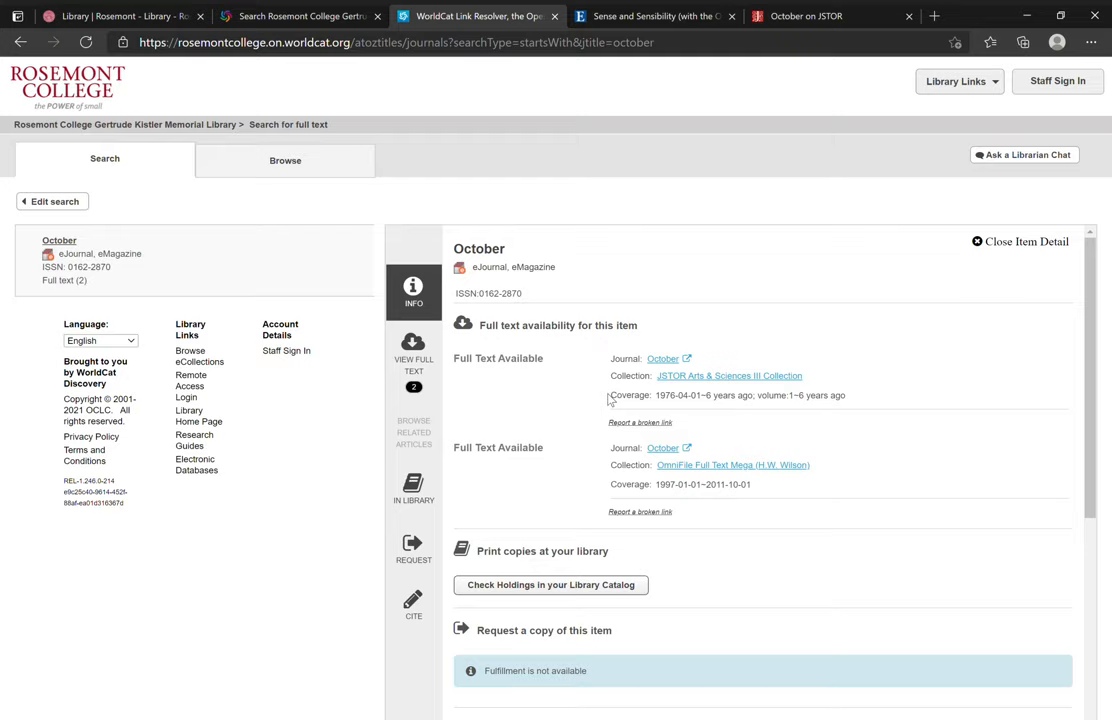
pyautogui.moveTo(664, 404)
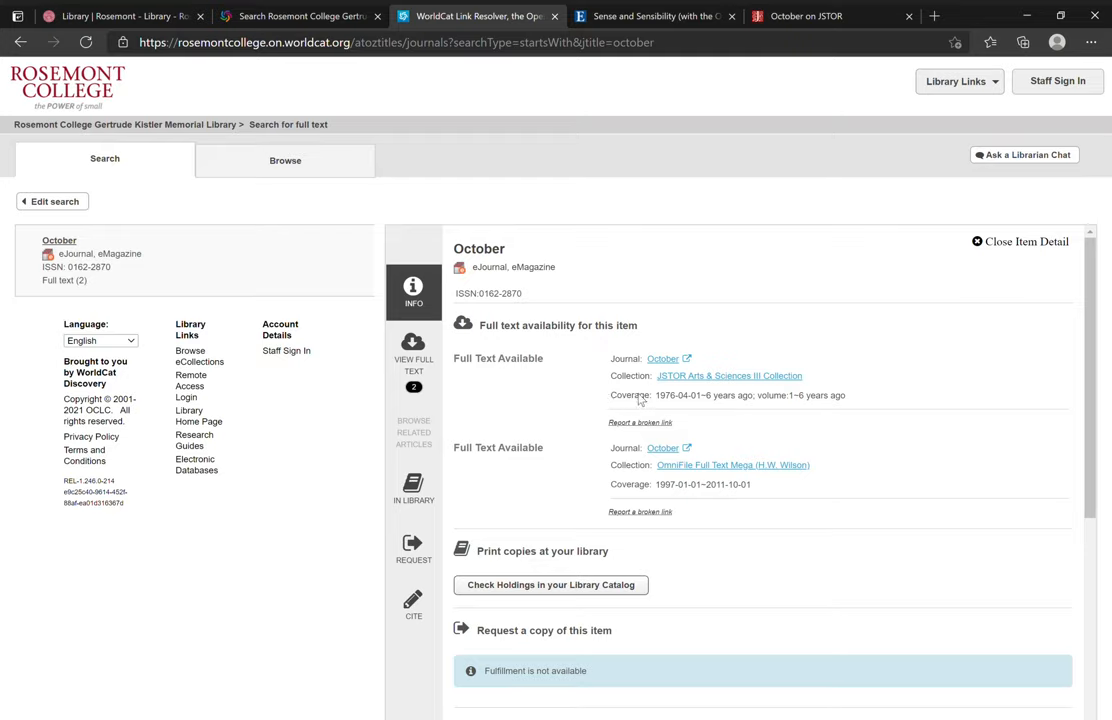
pyautogui.moveTo(668, 404)
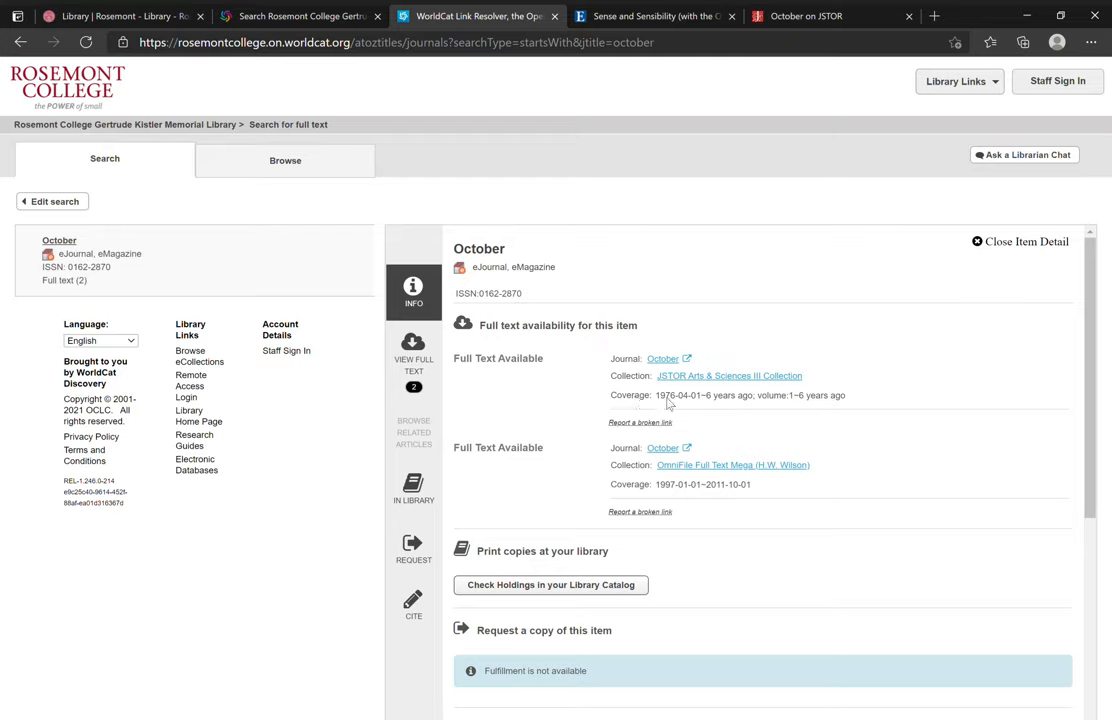
pyautogui.moveTo(842, 408)
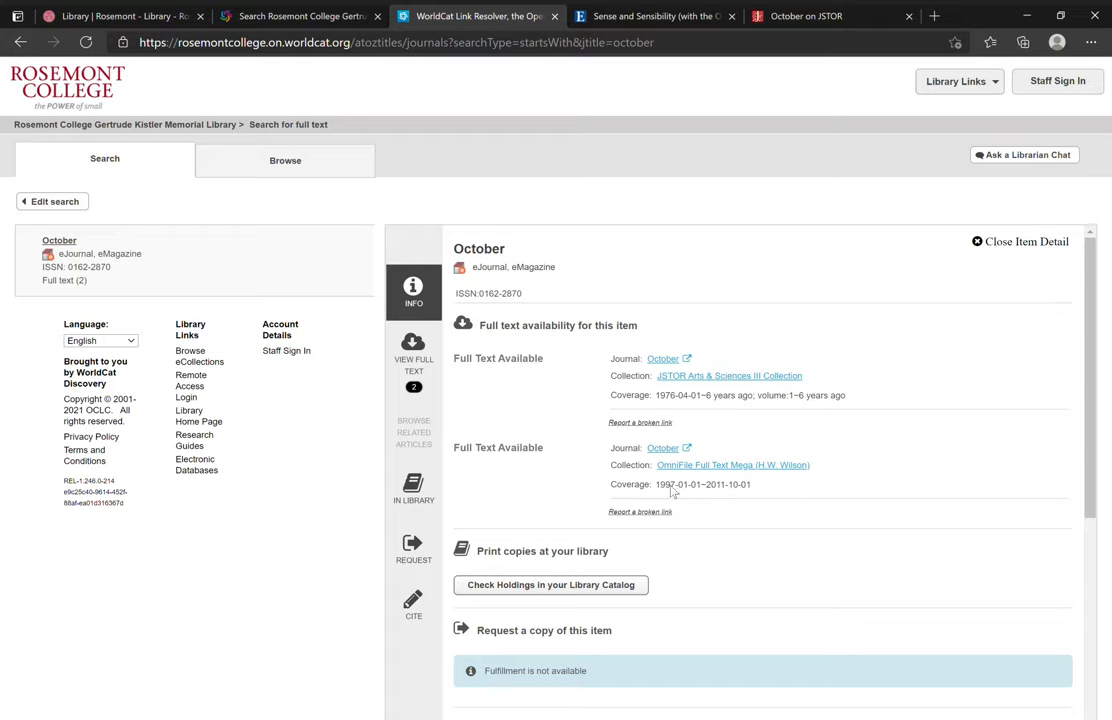
pyautogui.moveTo(726, 492)
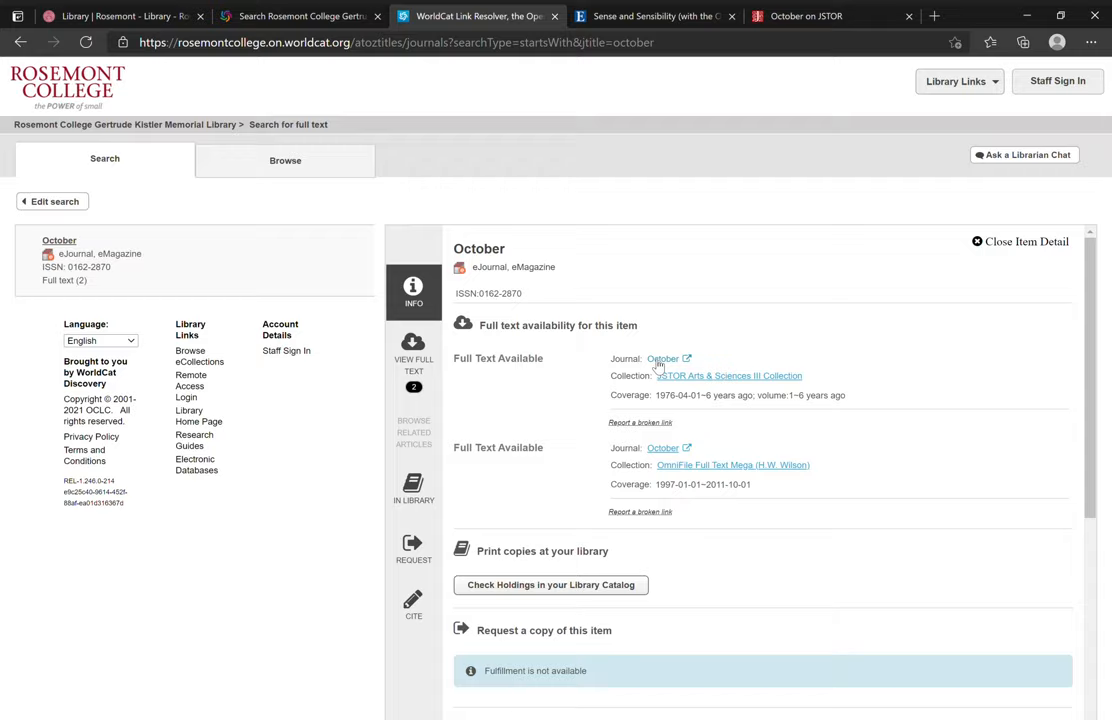
# - View October's JSTOR page with its 2010s issues, then return to WorldCat
pyautogui.click(662, 358)
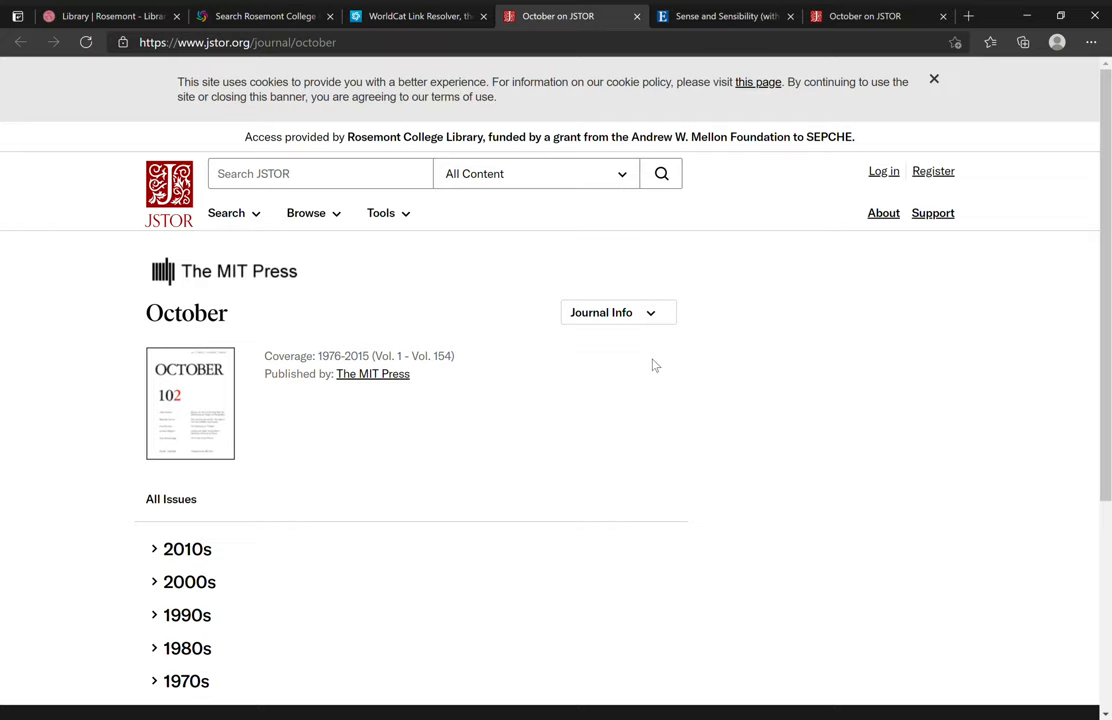
pyautogui.moveTo(540, 280)
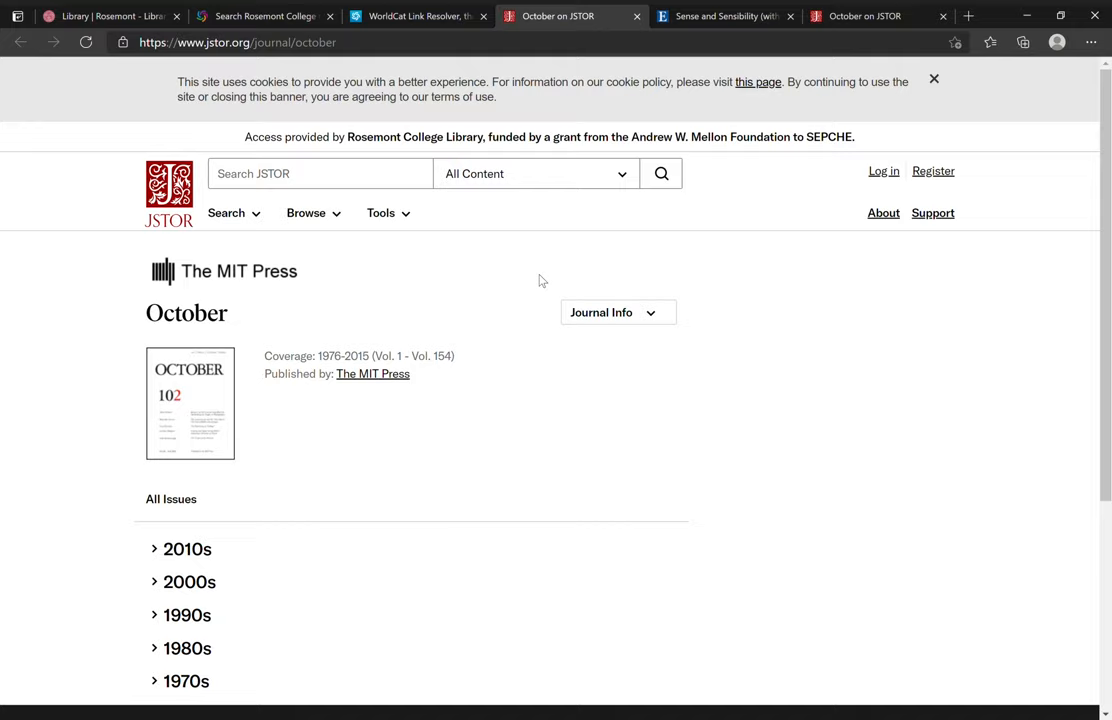
pyautogui.click(186, 548)
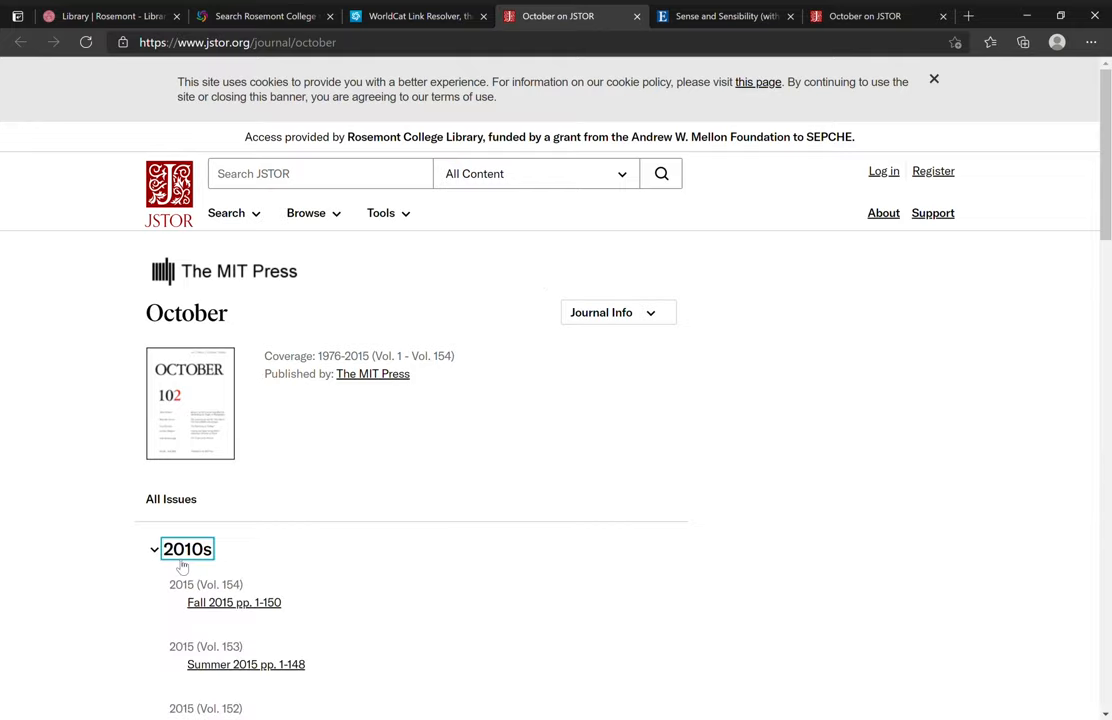
pyautogui.scroll(-3)
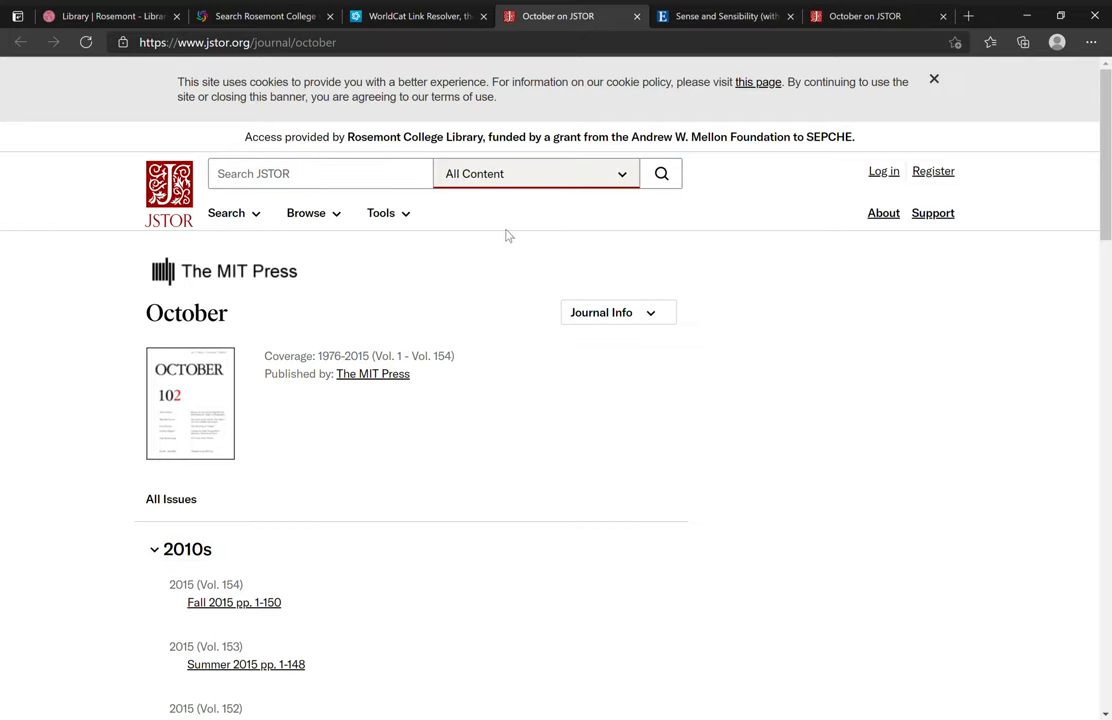
pyautogui.click(416, 16)
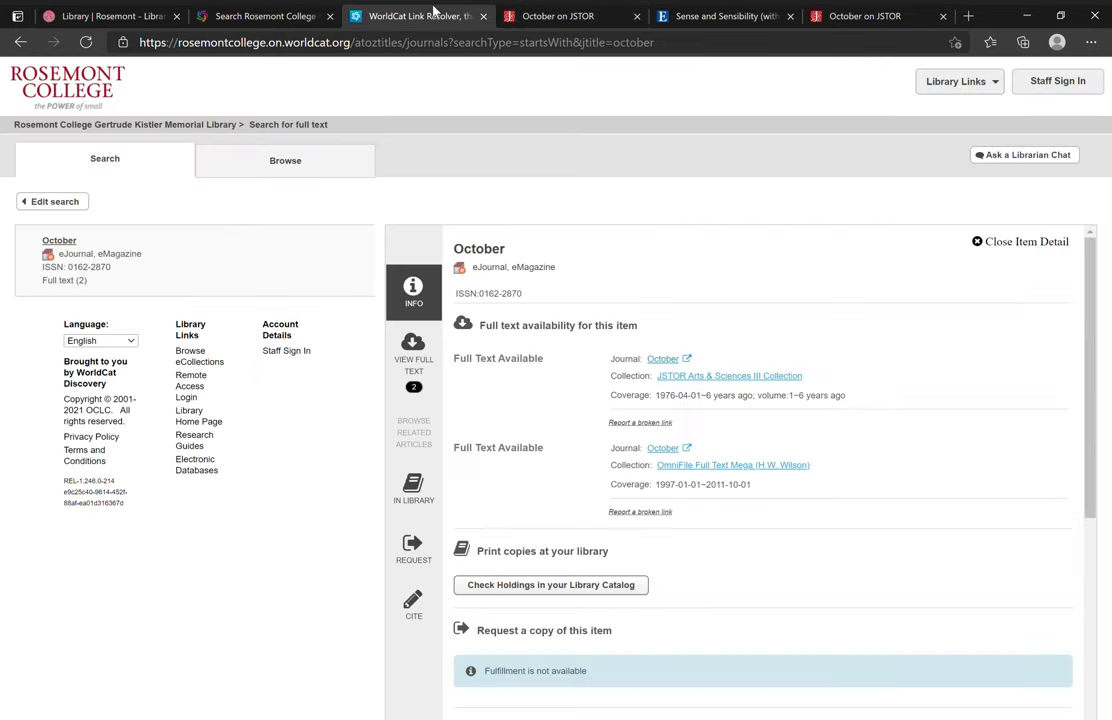
pyautogui.moveTo(664, 448)
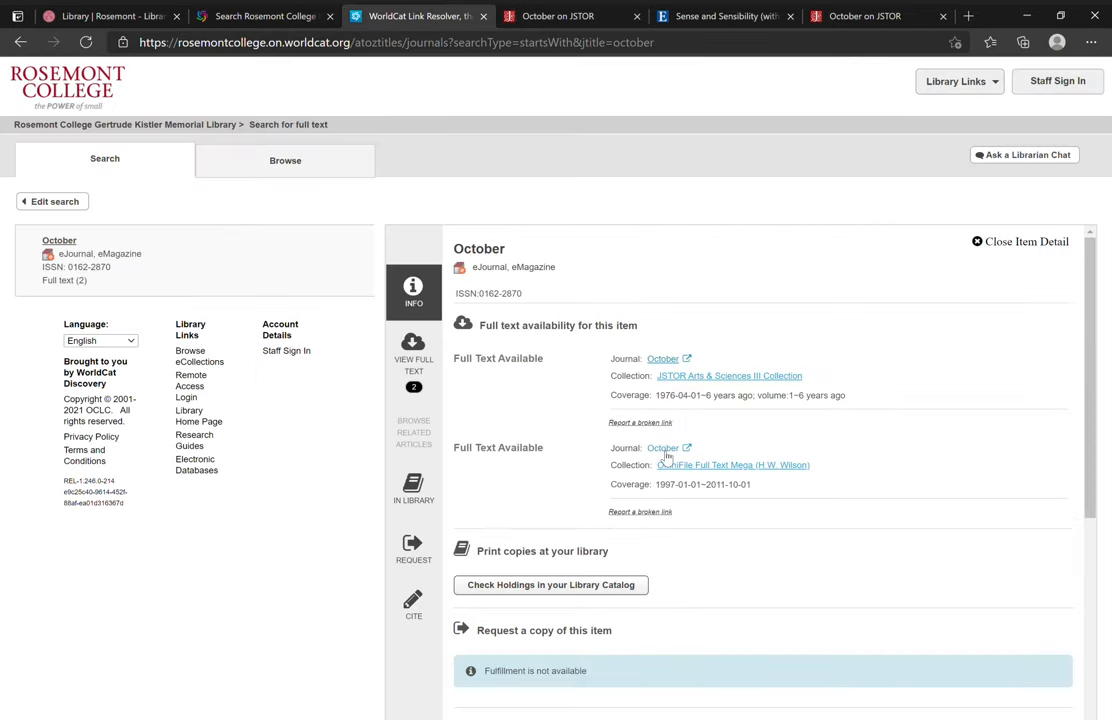
# - View October's 2019 issues in EBSCOhost OmniFile, then return to WorldCat
pyautogui.click(732, 464)
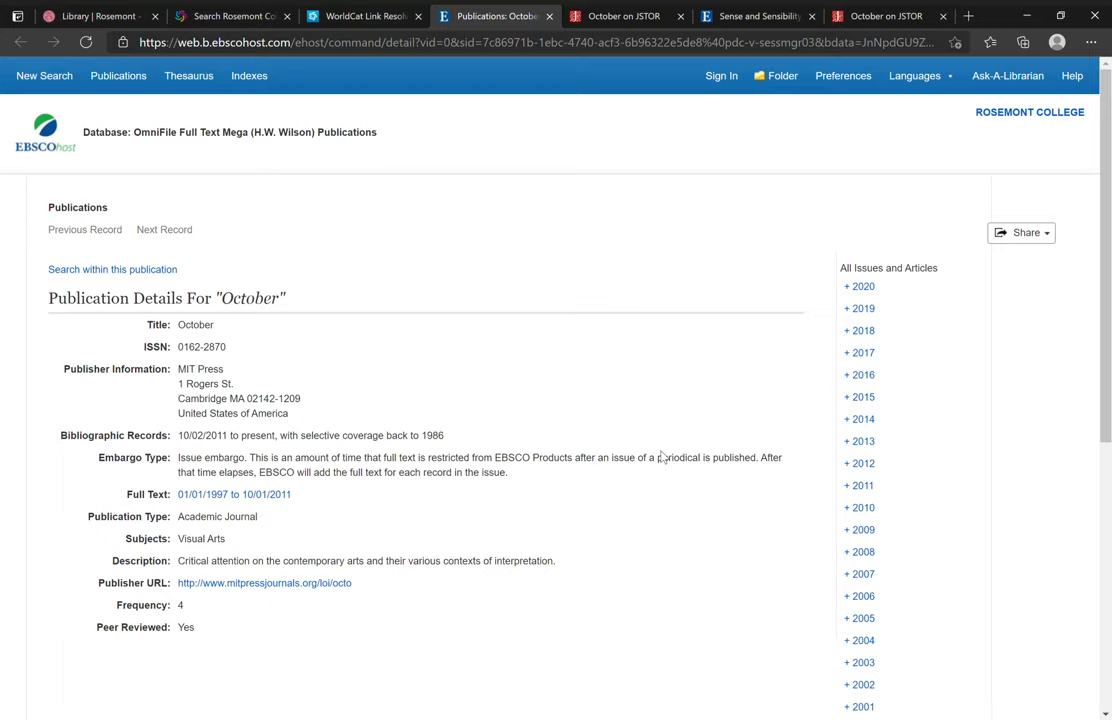
pyautogui.moveTo(298, 276)
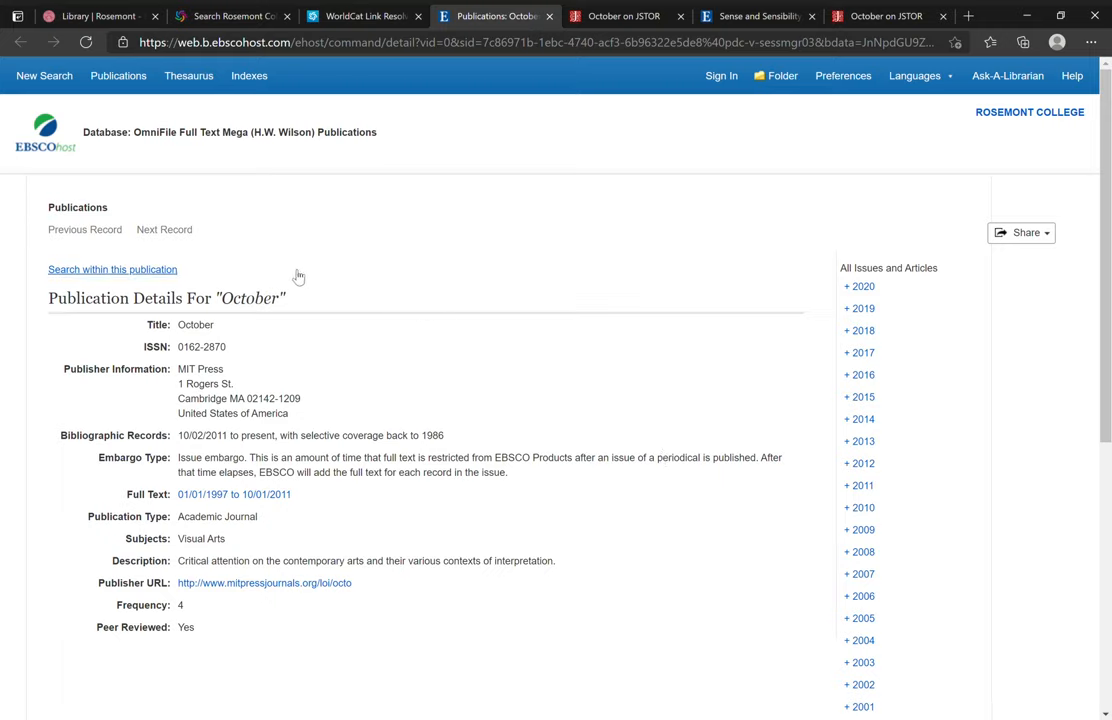
pyautogui.moveTo(528, 192)
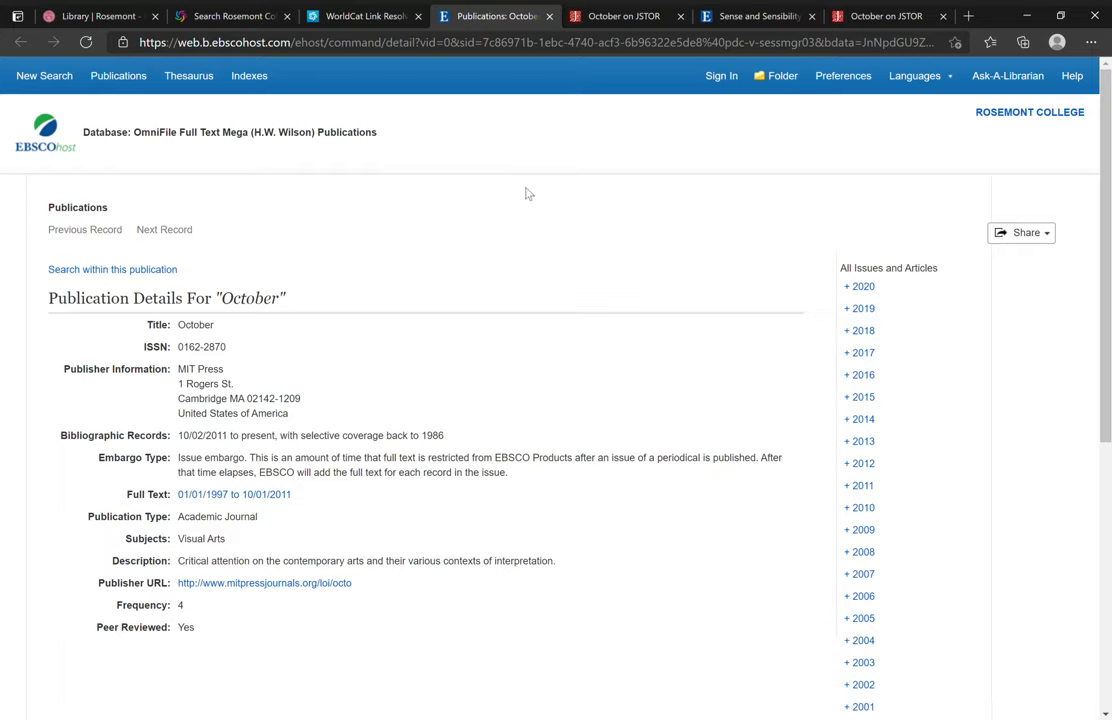
pyautogui.moveTo(368, 188)
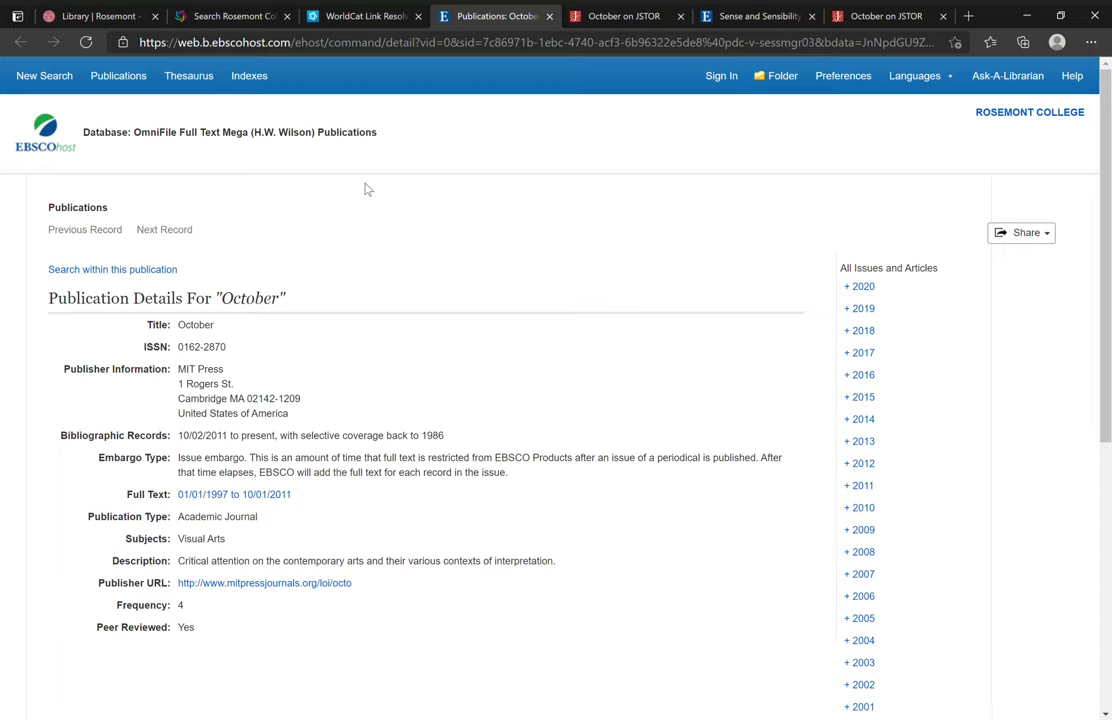
pyautogui.moveTo(388, 450)
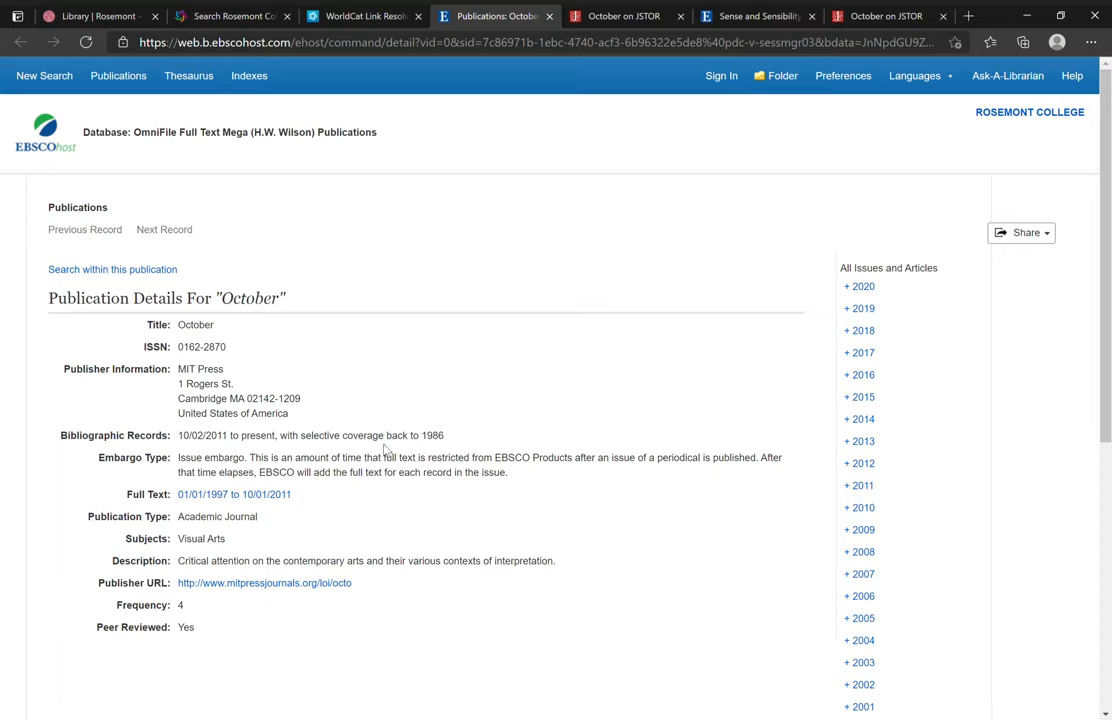
pyautogui.moveTo(708, 412)
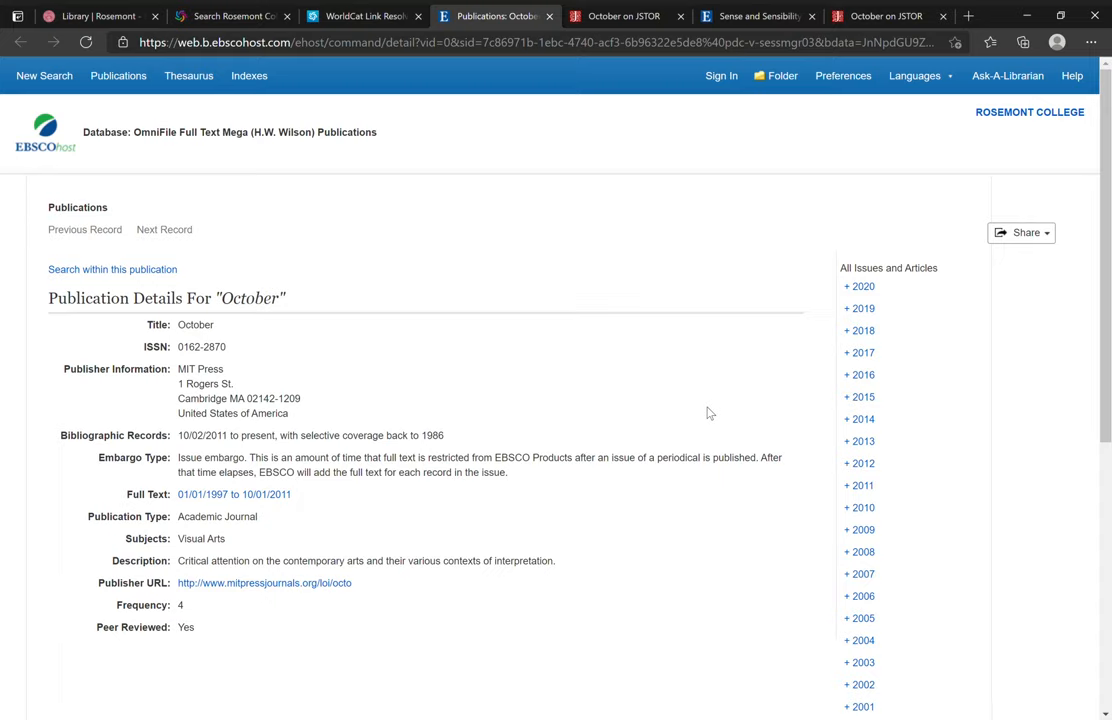
pyautogui.moveTo(704, 376)
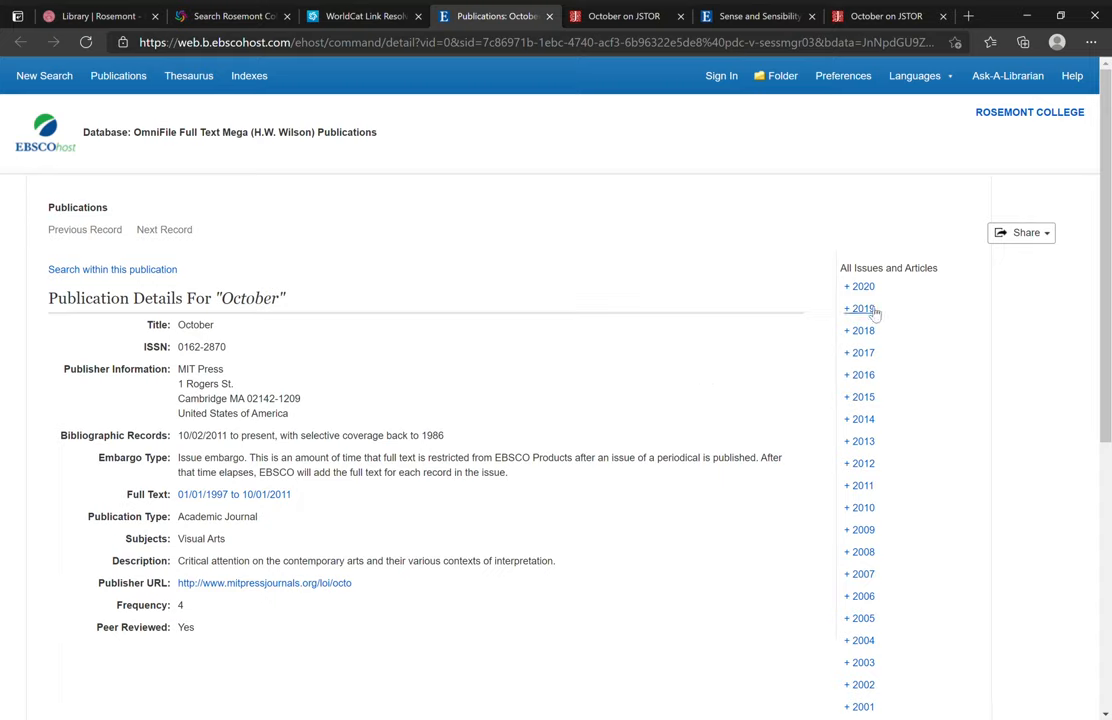
pyautogui.click(860, 308)
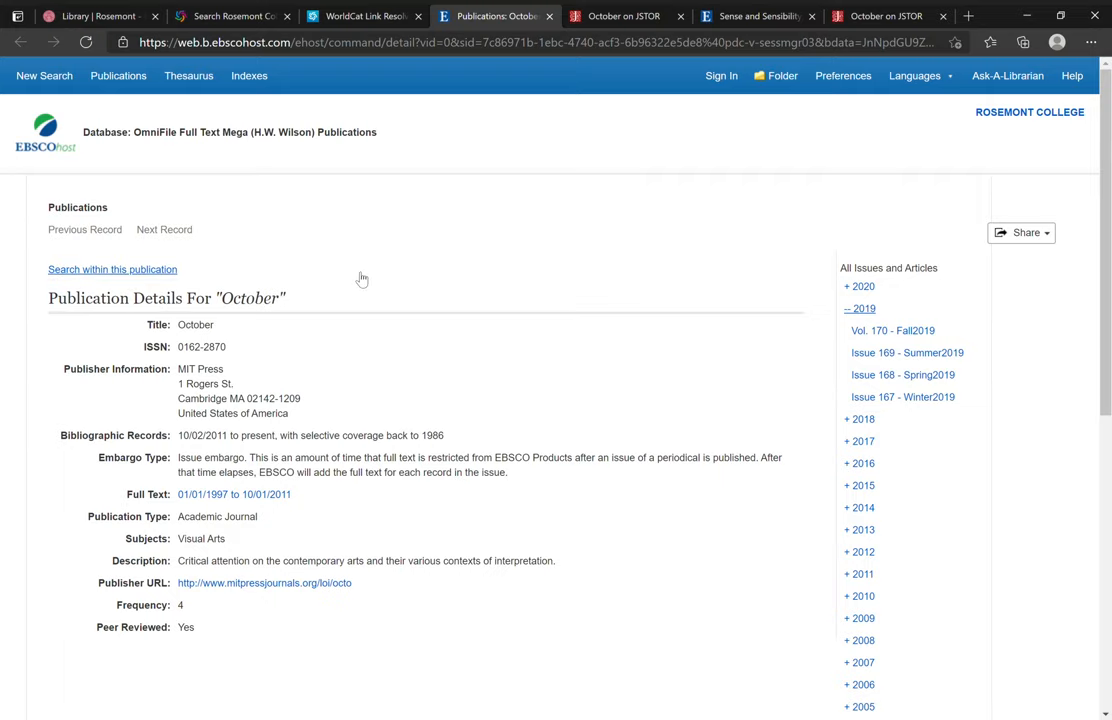
pyautogui.click(364, 16)
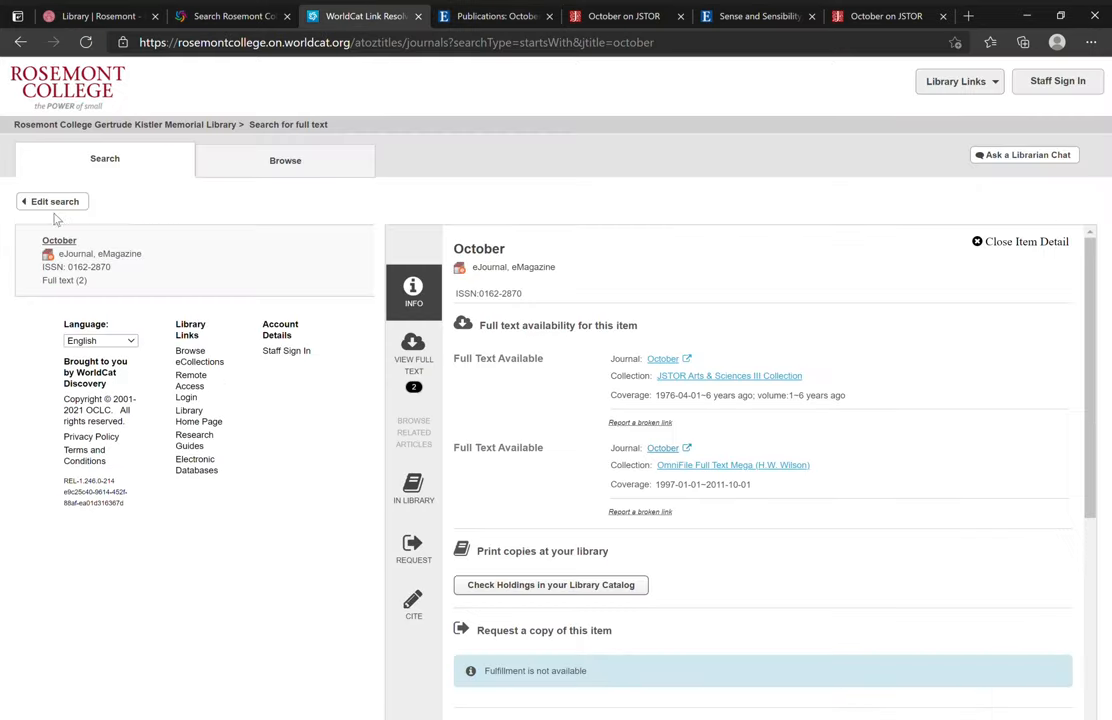
# - Search journals starting with 'art forum', getting zero titles, and reopen the search
pyautogui.click(52, 200)
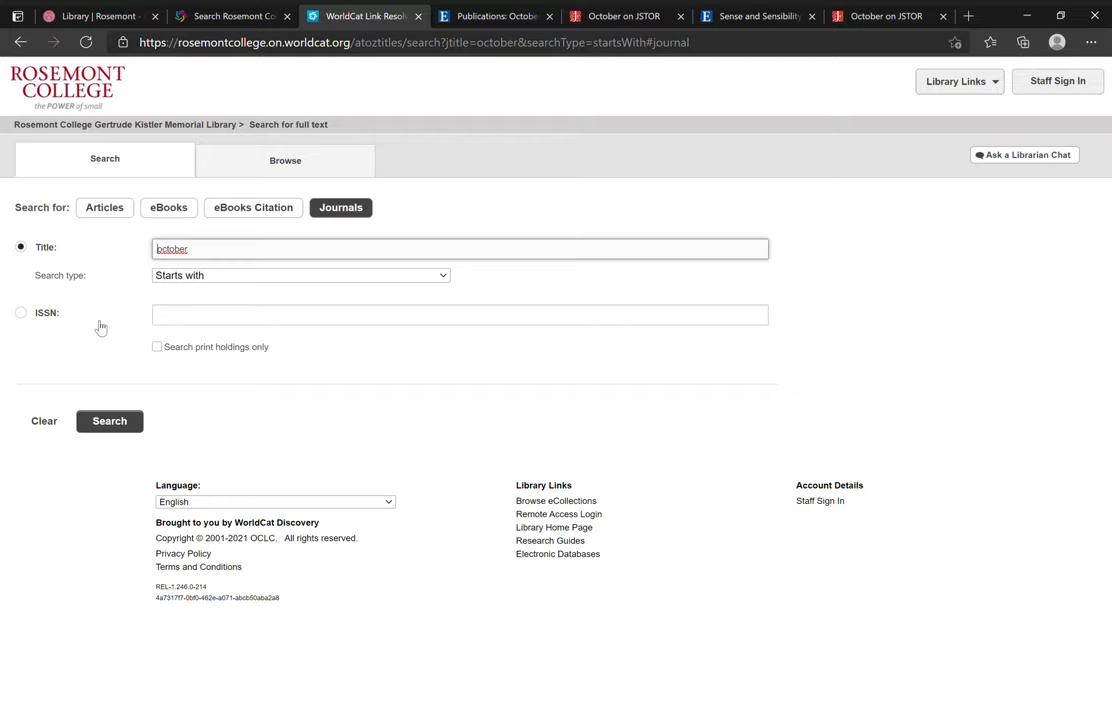
pyautogui.moveTo(234, 330)
pyautogui.write('art')
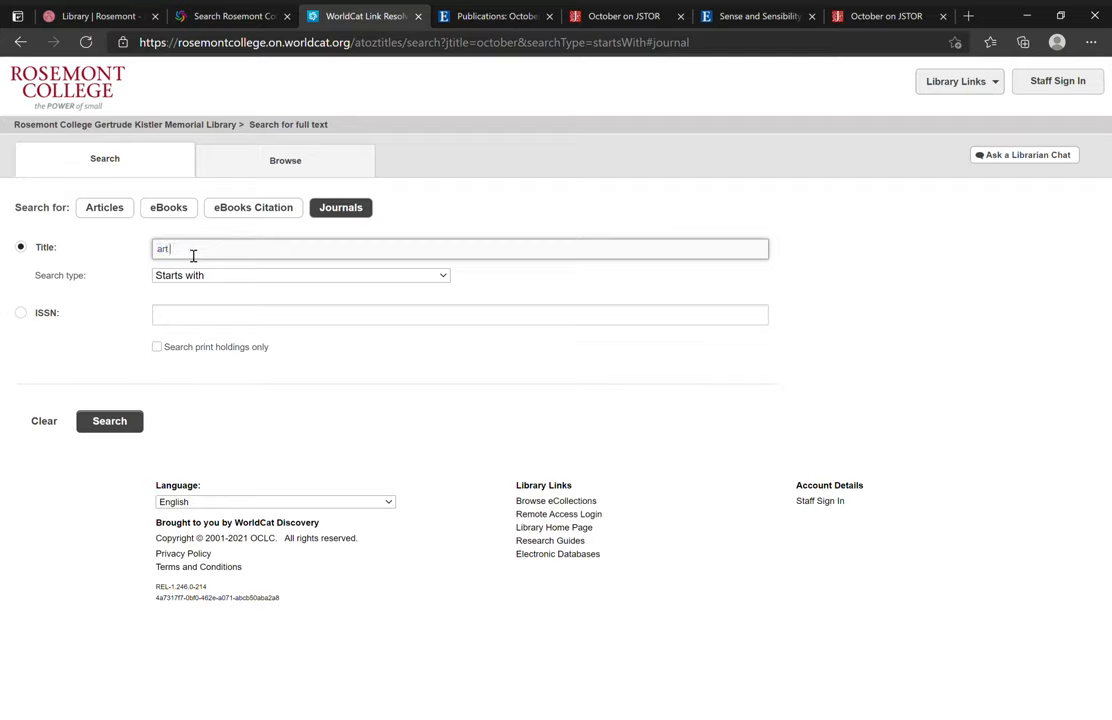
pyautogui.write('forum')
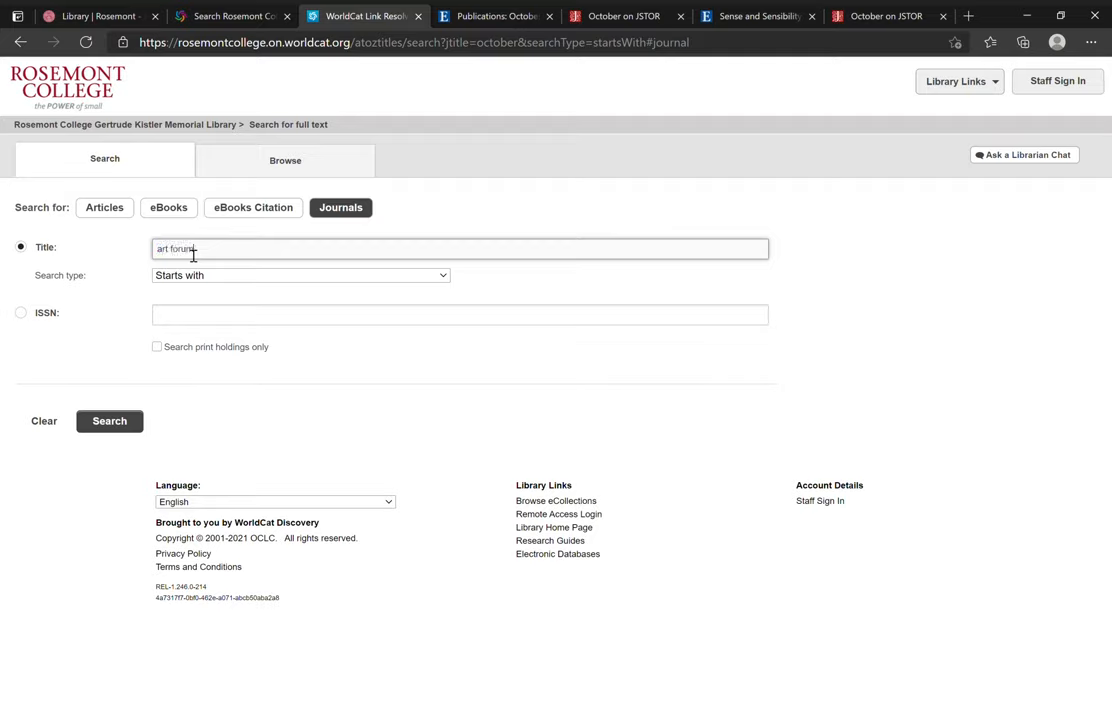
pyautogui.click(108, 420)
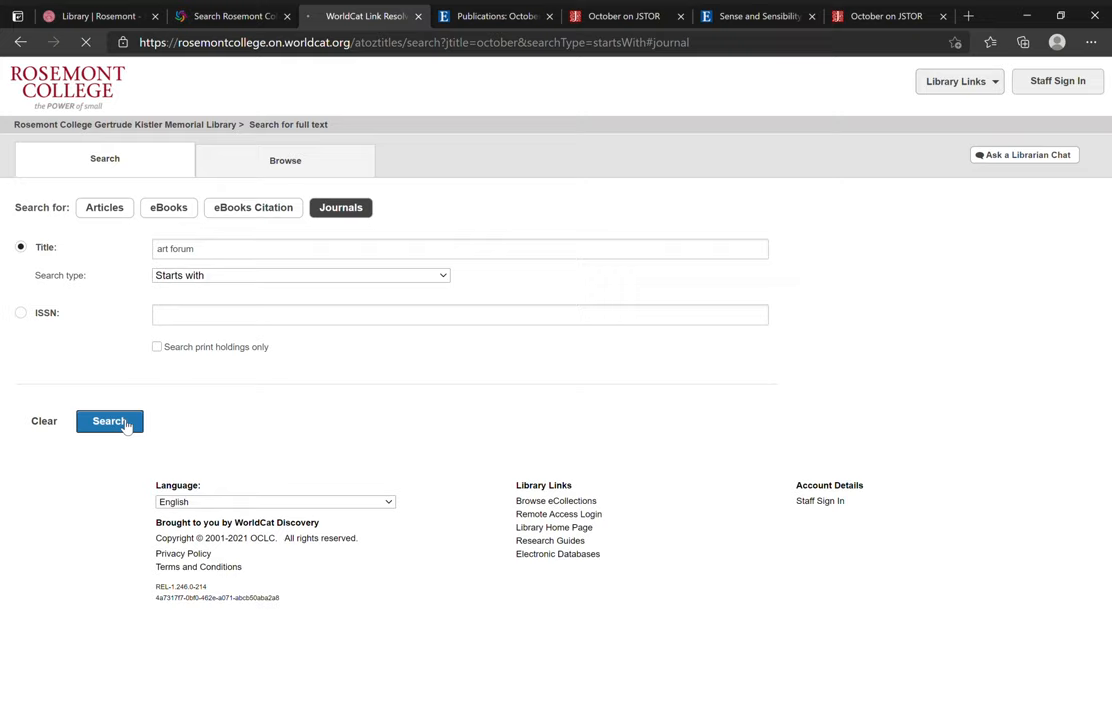
pyautogui.click(108, 420)
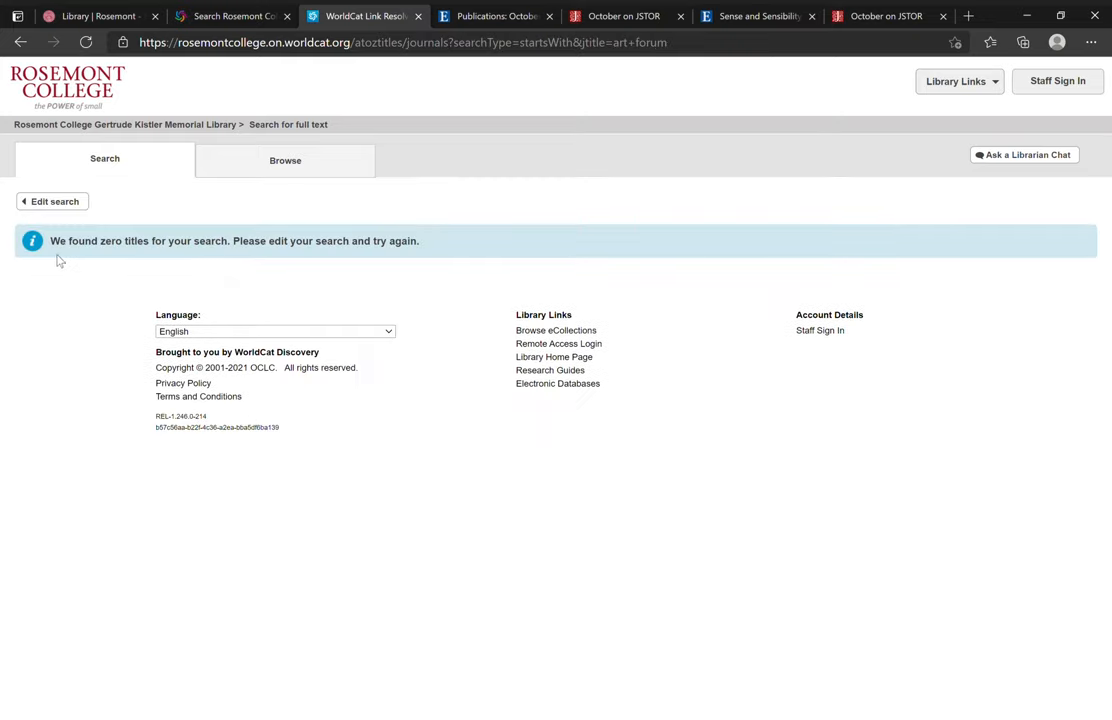
pyautogui.moveTo(444, 262)
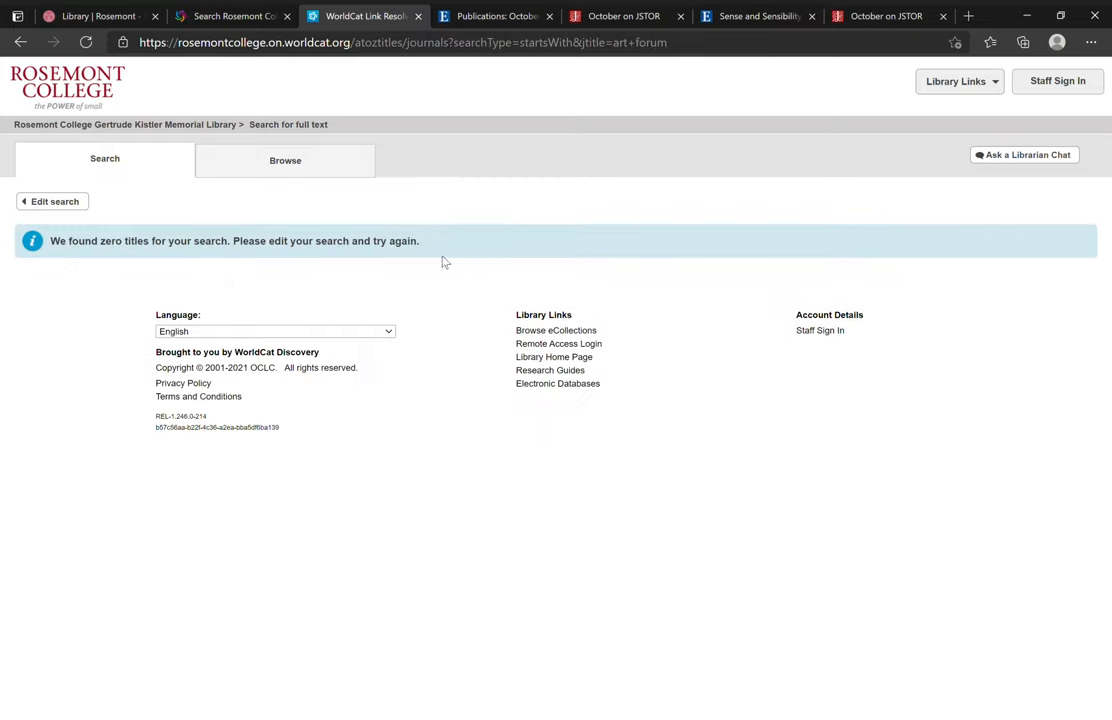
pyautogui.moveTo(392, 286)
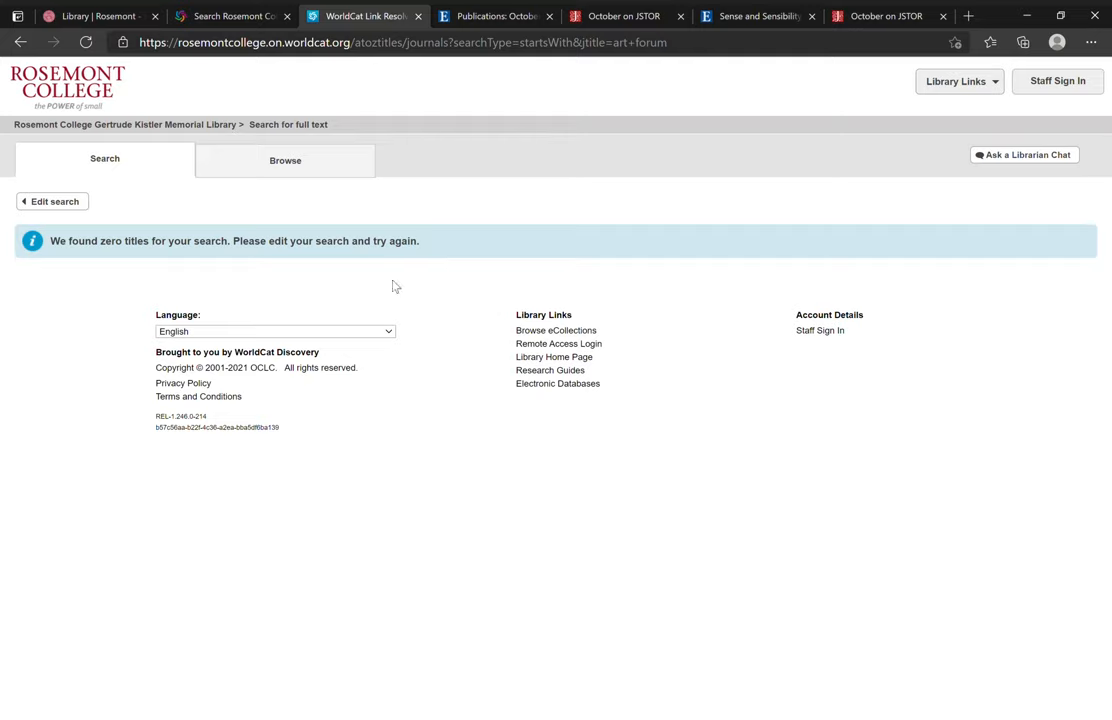
pyautogui.moveTo(504, 302)
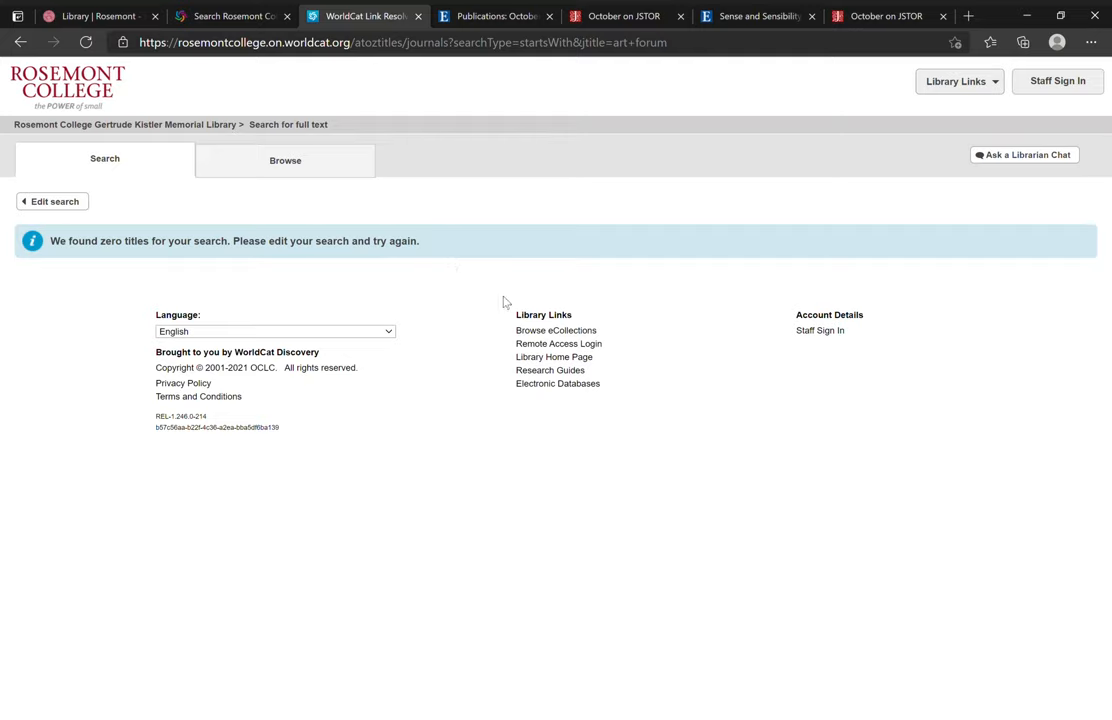
pyautogui.moveTo(92, 220)
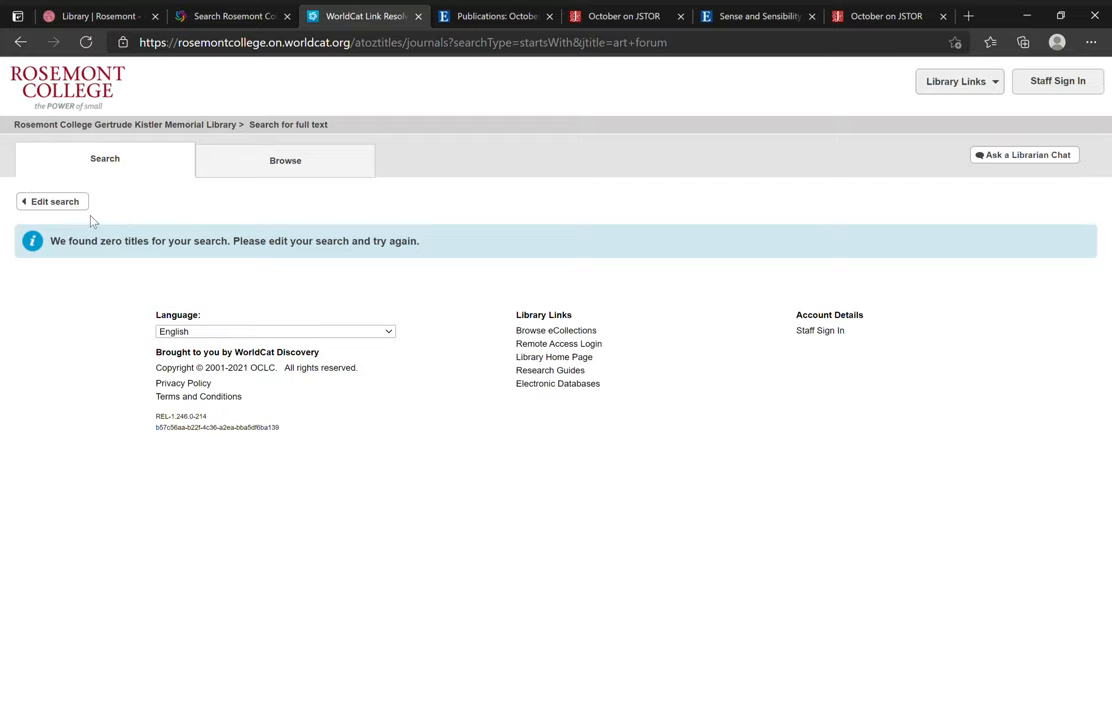
pyautogui.moveTo(104, 288)
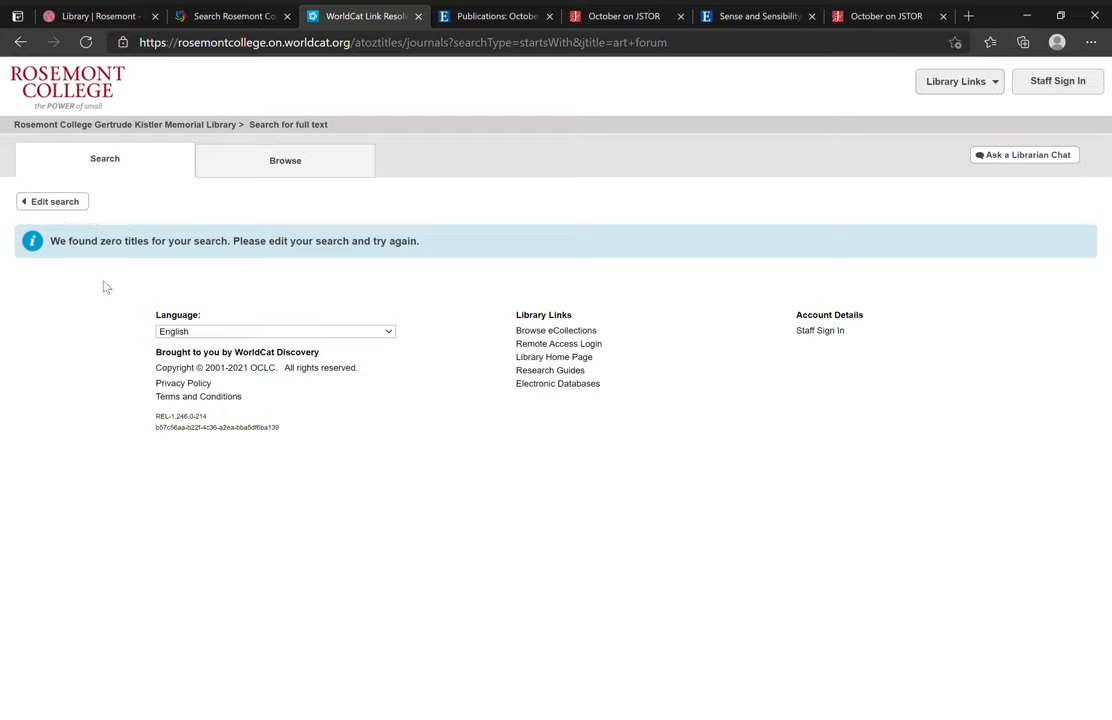
pyautogui.moveTo(428, 302)
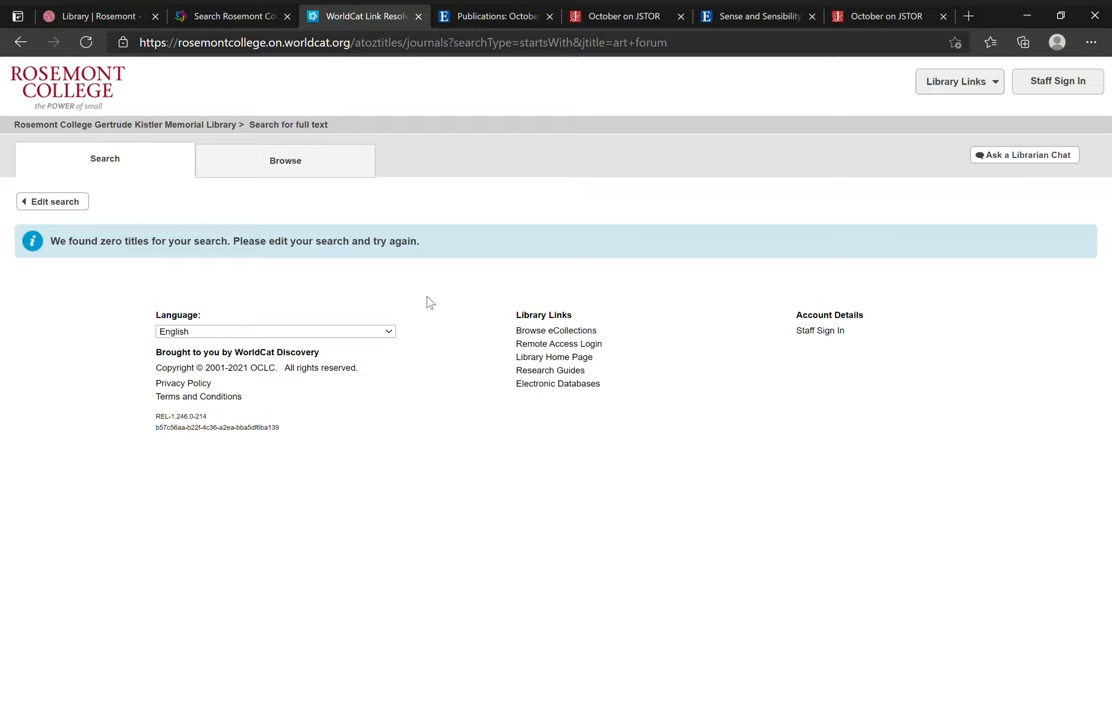
pyautogui.moveTo(16, 228)
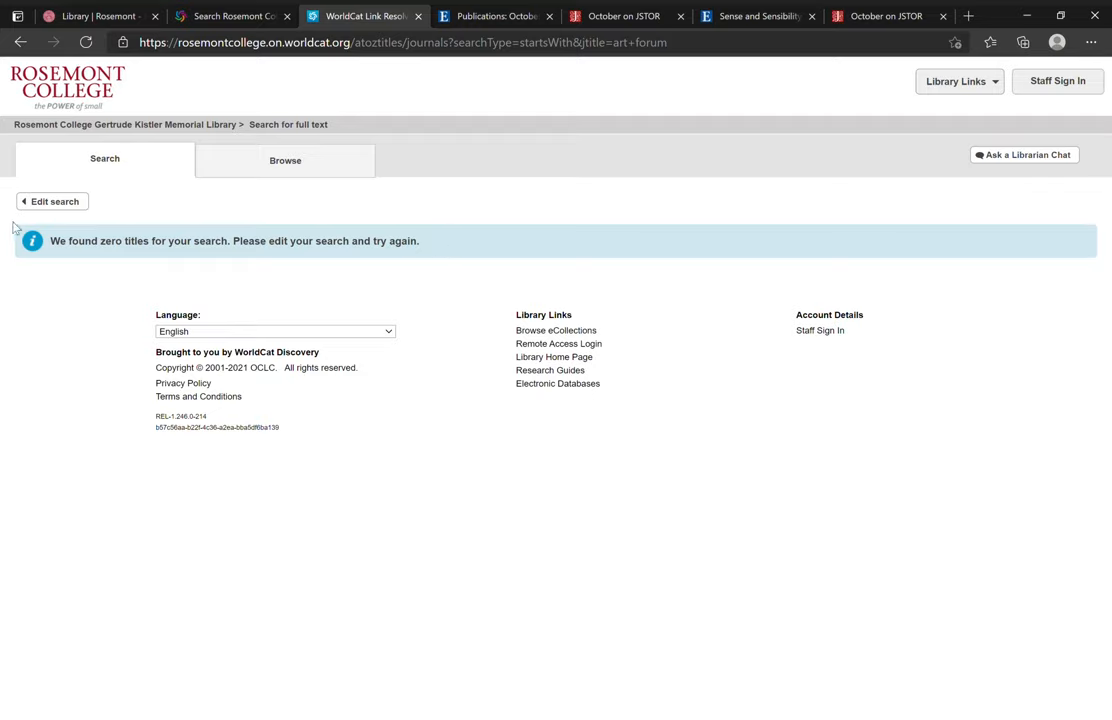
pyautogui.moveTo(210, 296)
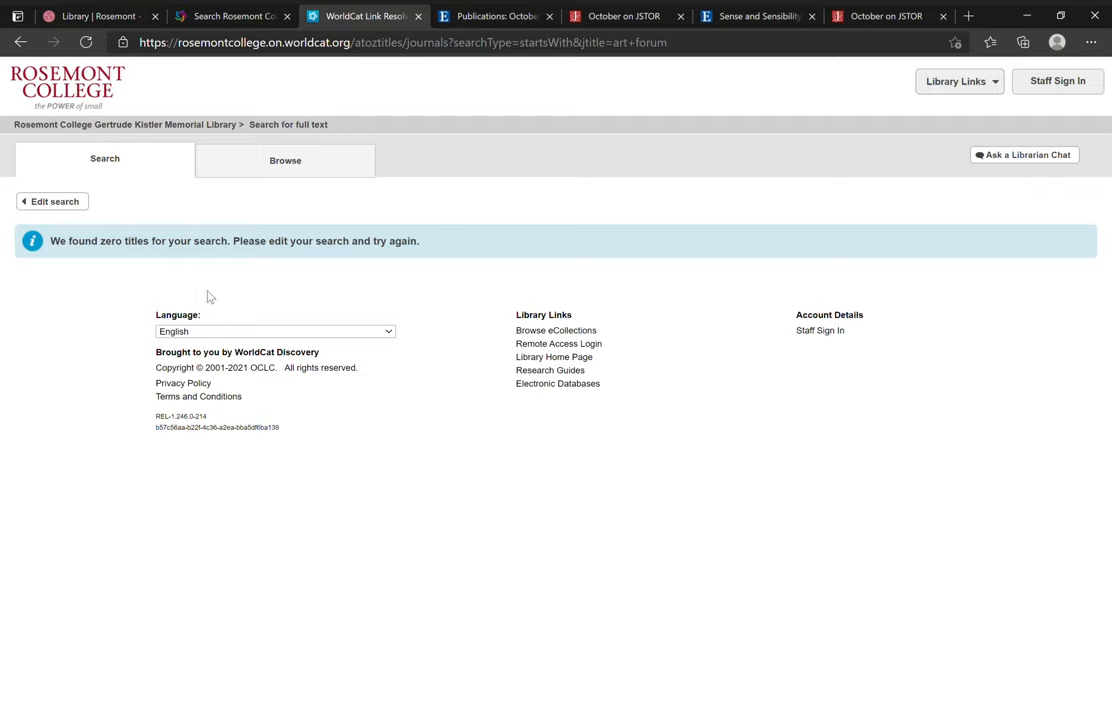
pyautogui.moveTo(436, 300)
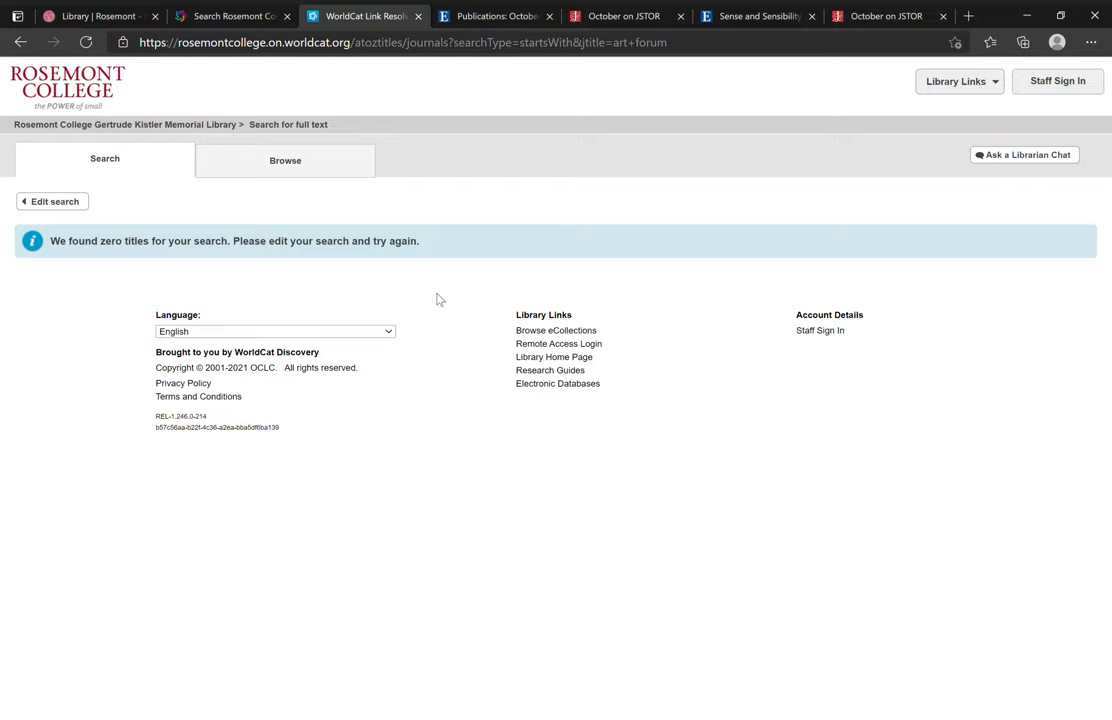
pyautogui.click(52, 200)
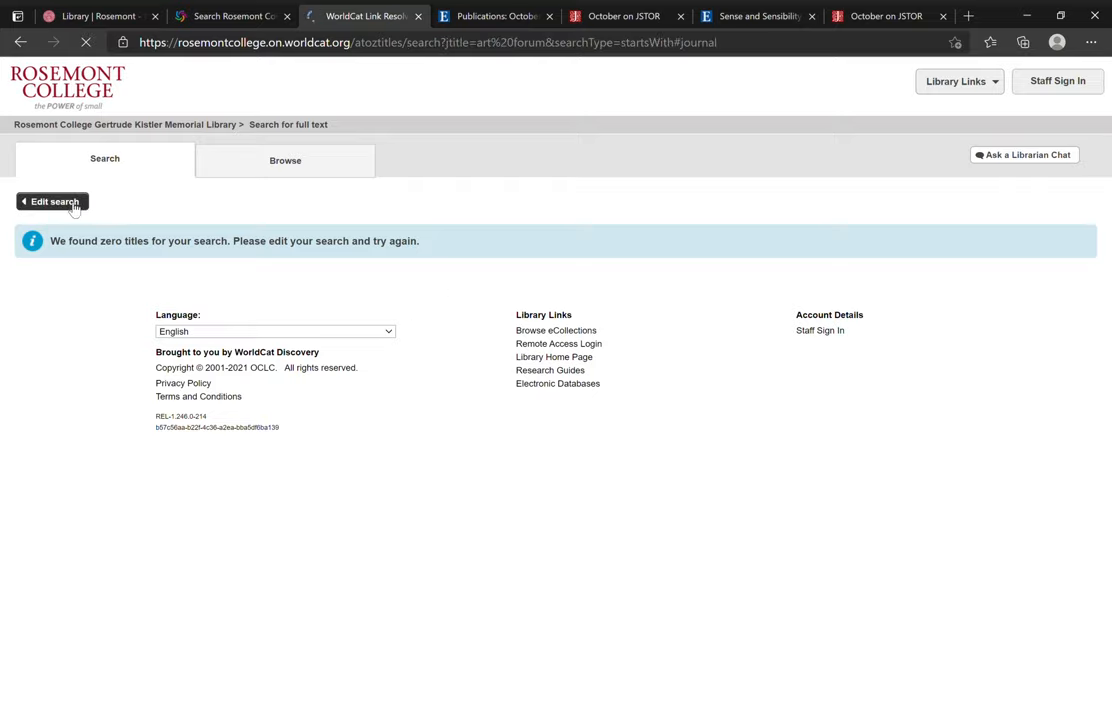
# - Search eBooks titled 'sense and sensibility' and open the 2013 e-artnow Austen edition
pyautogui.click(52, 200)
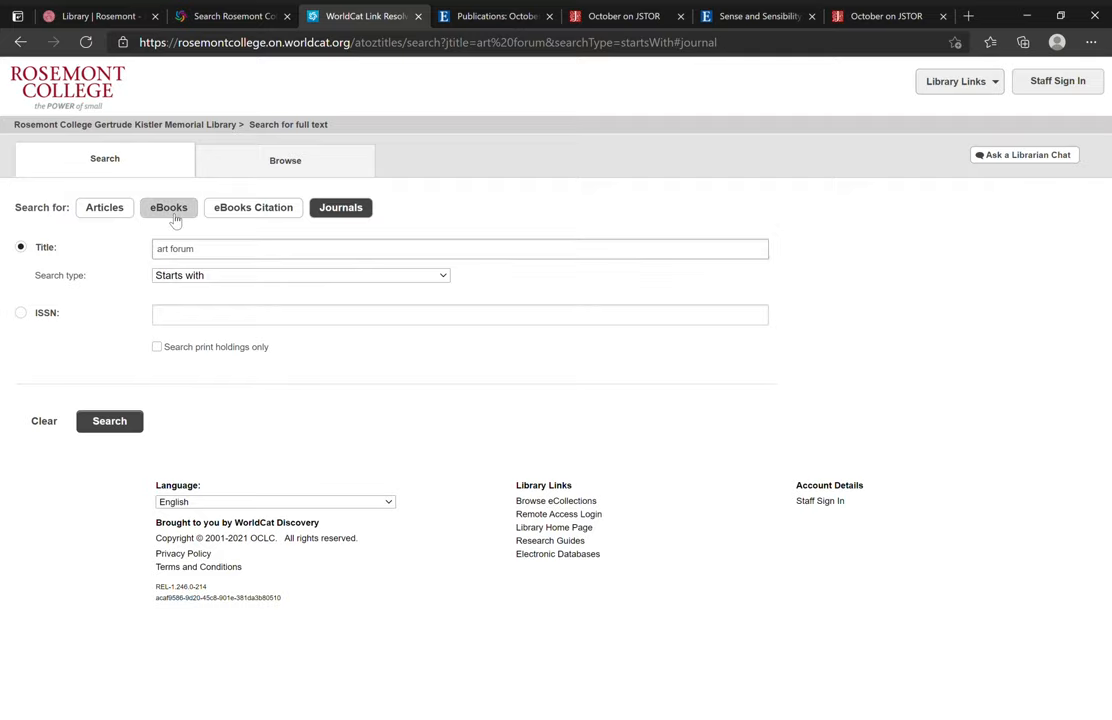
pyautogui.click(168, 206)
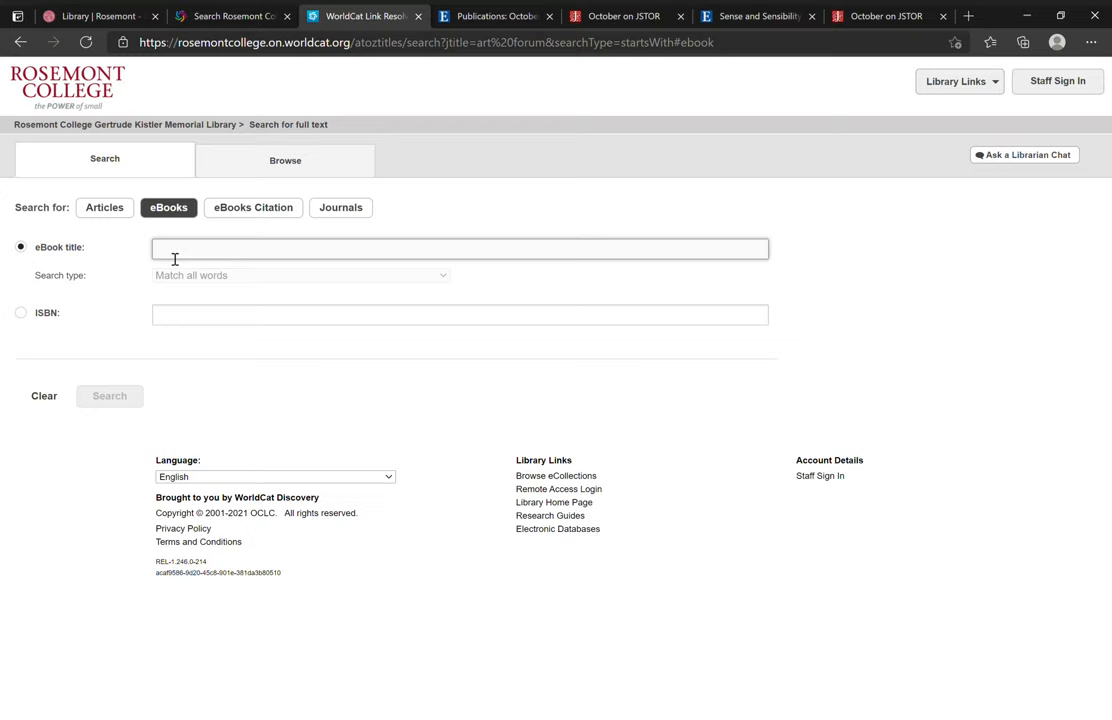
pyautogui.write('sense and sensibility')
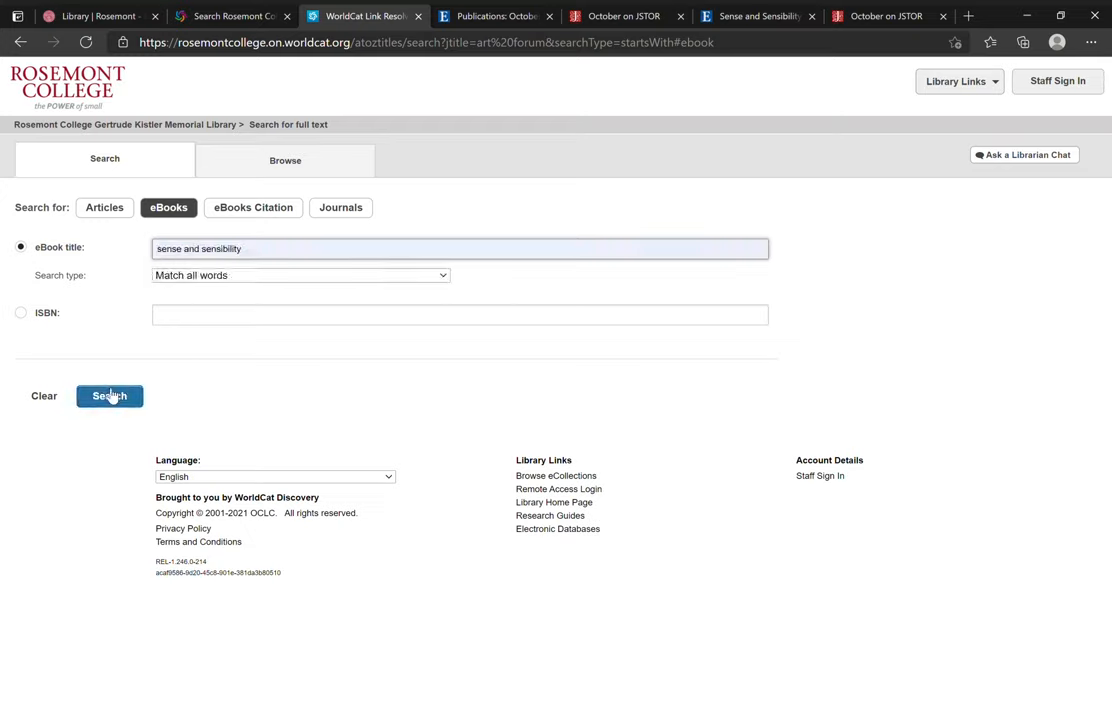
pyautogui.click(108, 396)
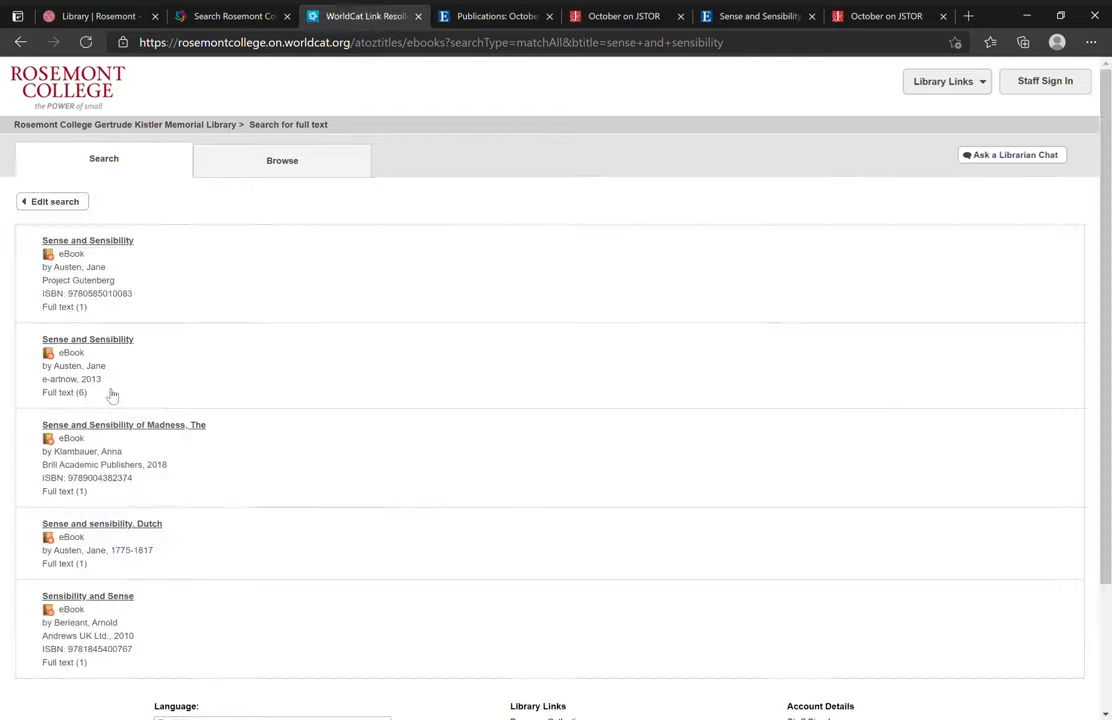
pyautogui.moveTo(344, 370)
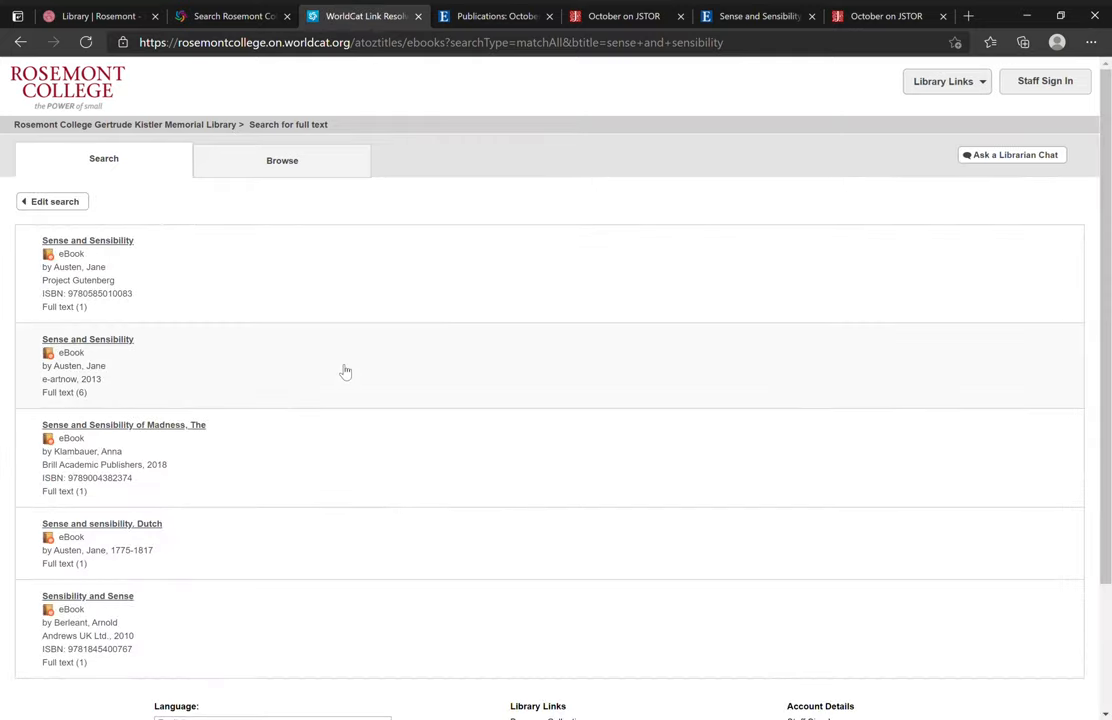
pyautogui.moveTo(136, 374)
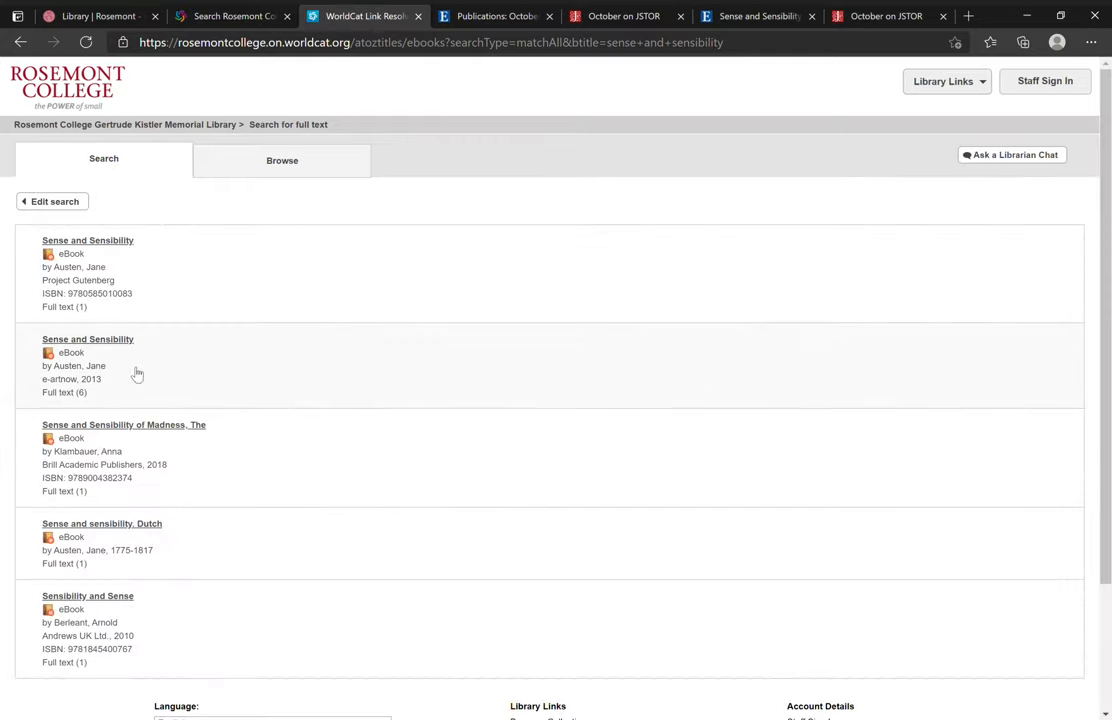
pyautogui.moveTo(178, 380)
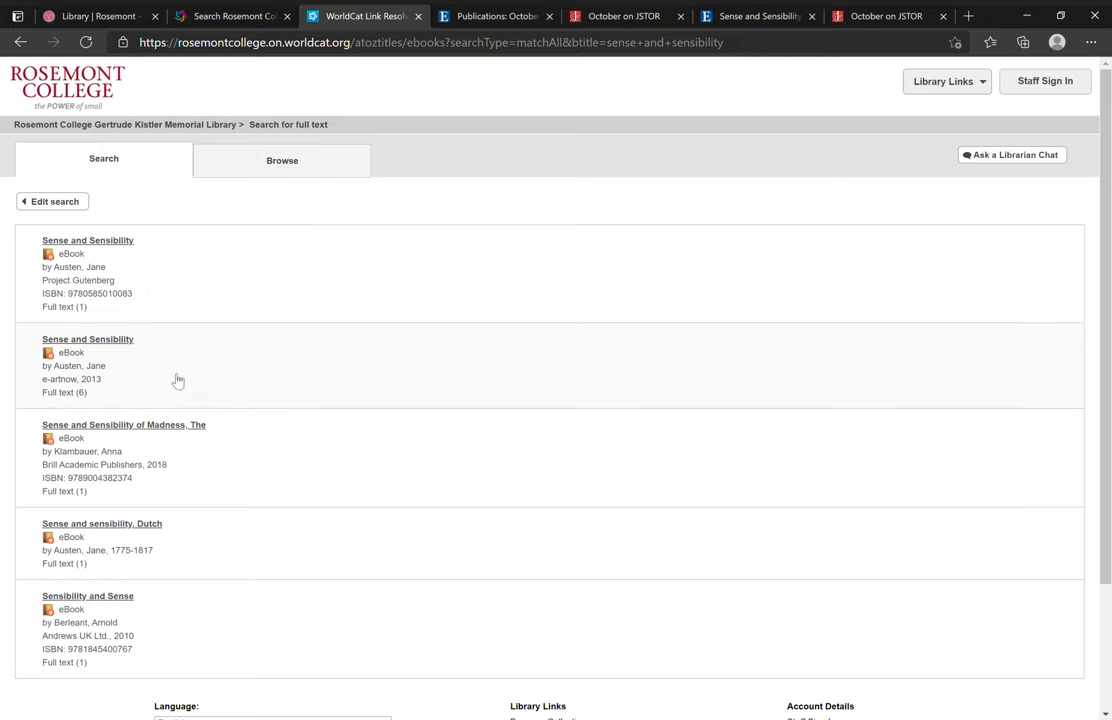
pyautogui.click(88, 340)
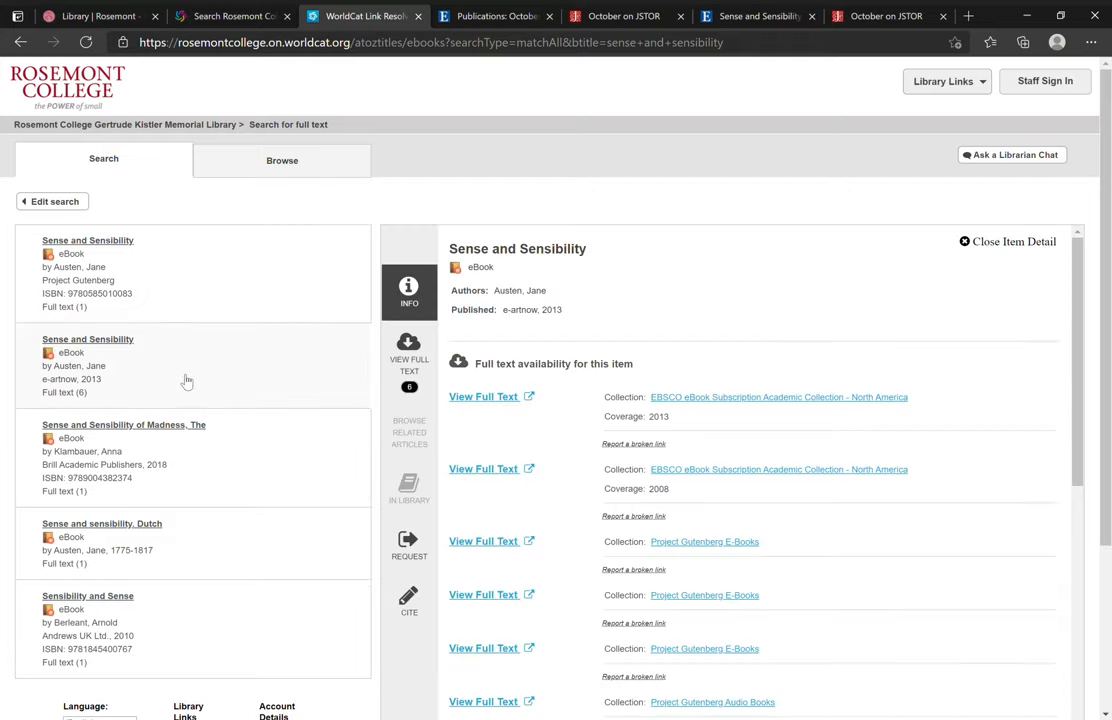
pyautogui.moveTo(618, 316)
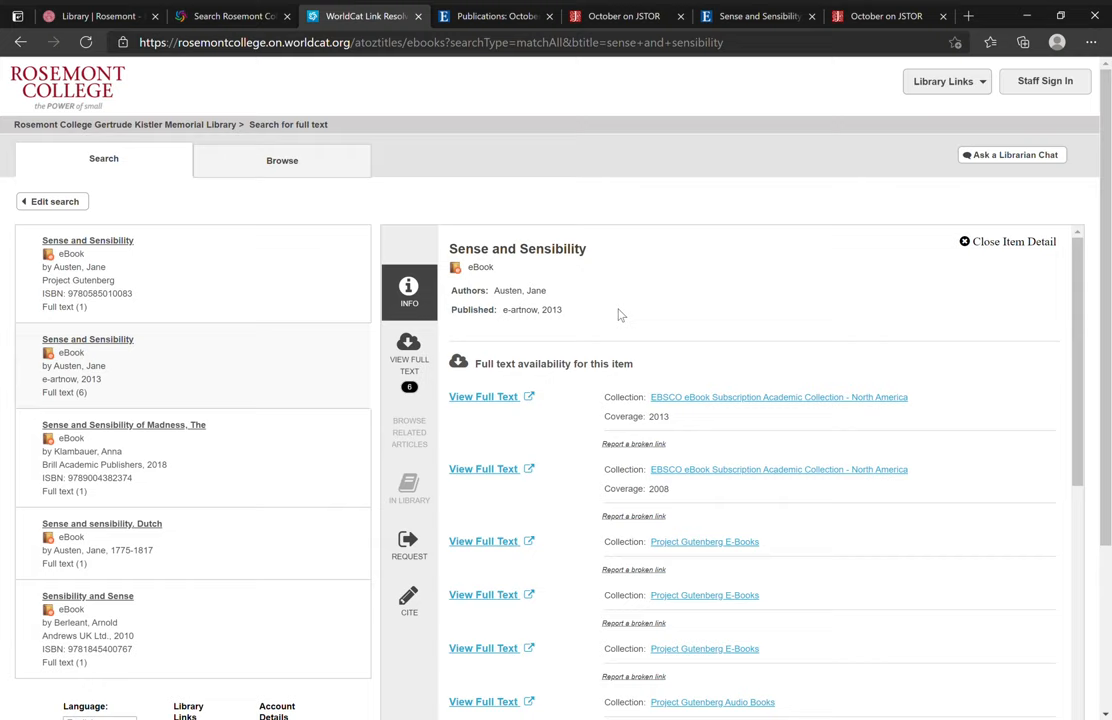
# - Review full-text availability and open the EBSCO eBook Subscription Academic Collection copy
pyautogui.scroll(-3)
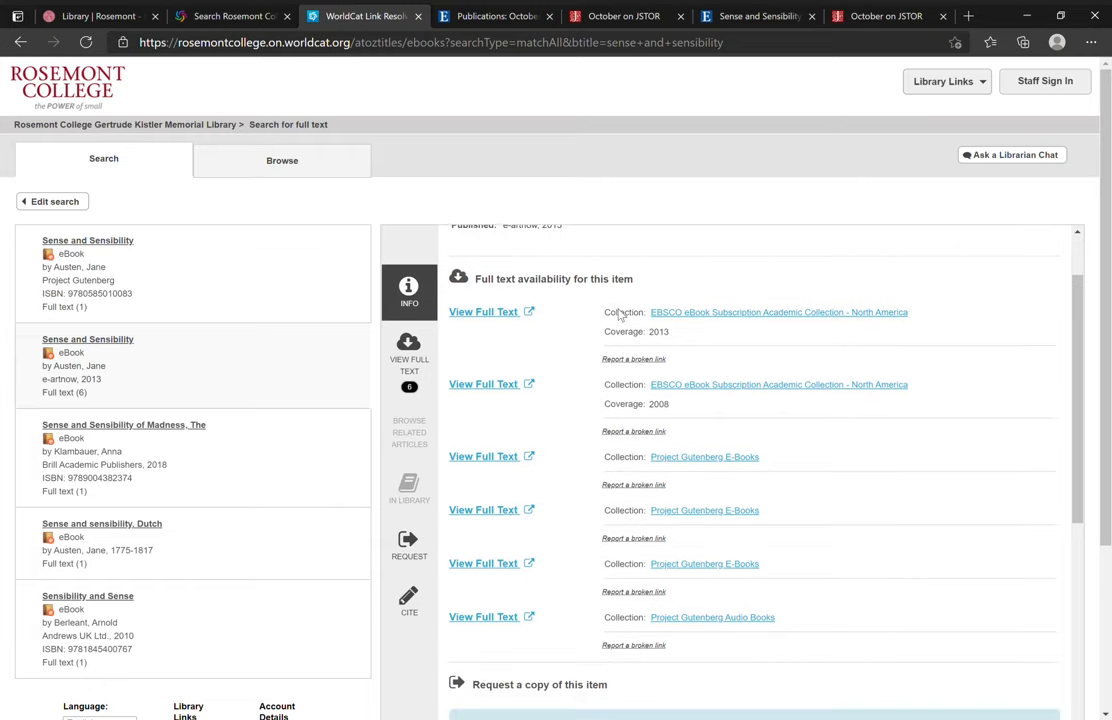
pyautogui.moveTo(768, 372)
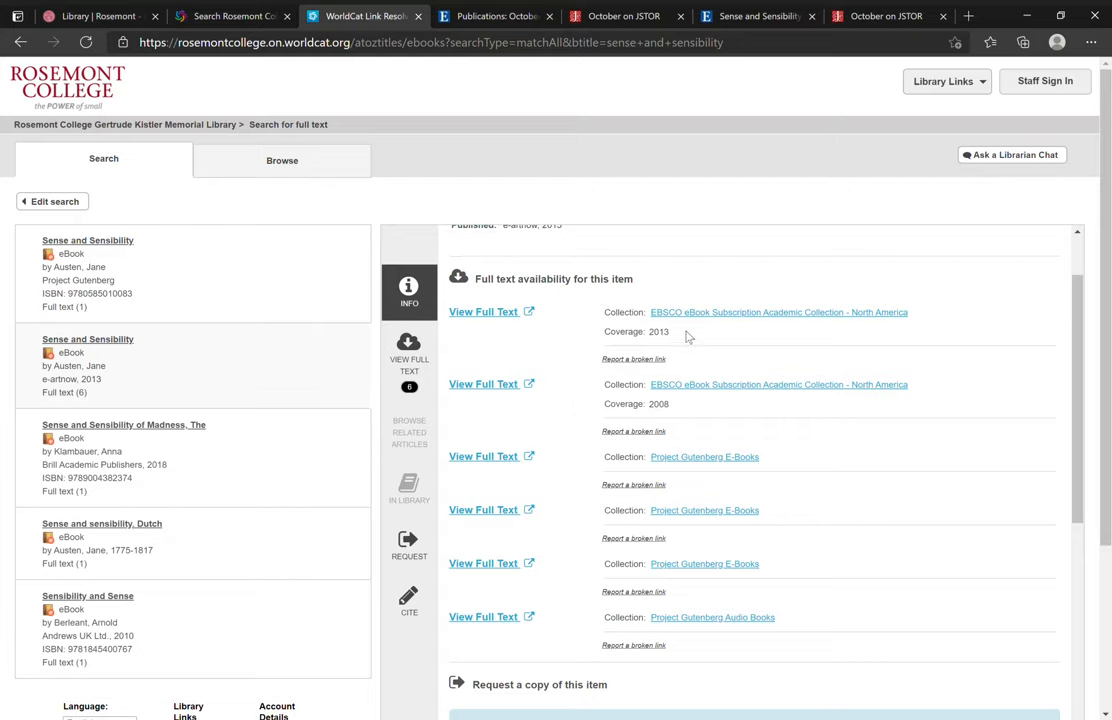
pyautogui.moveTo(752, 316)
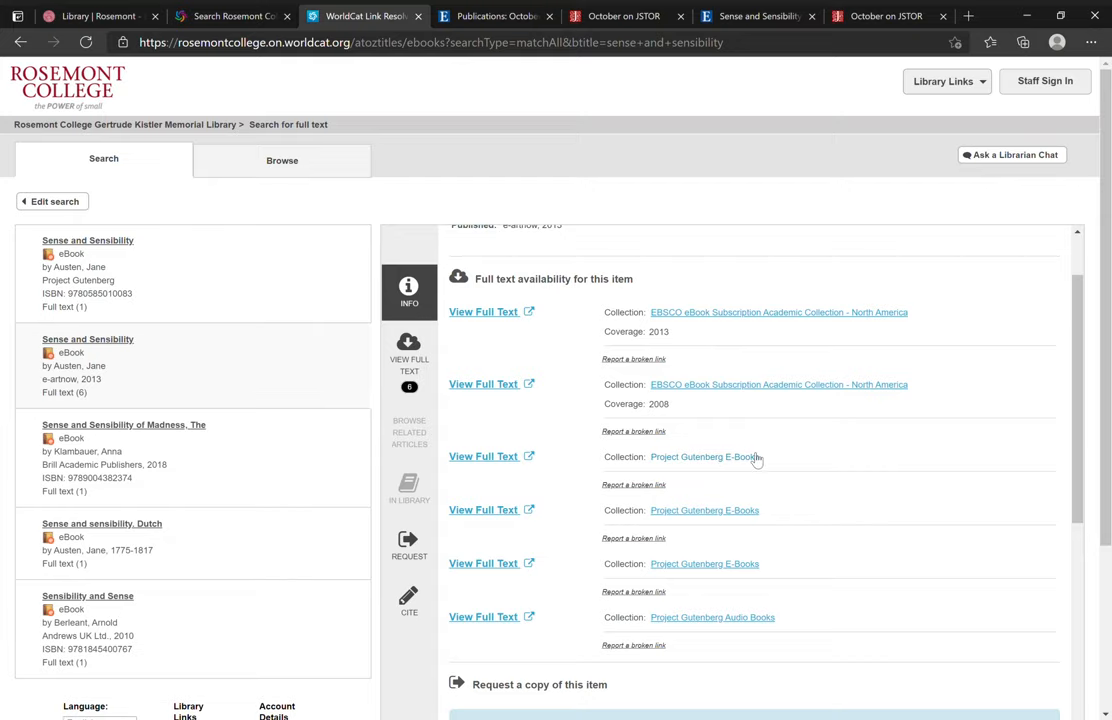
pyautogui.moveTo(754, 464)
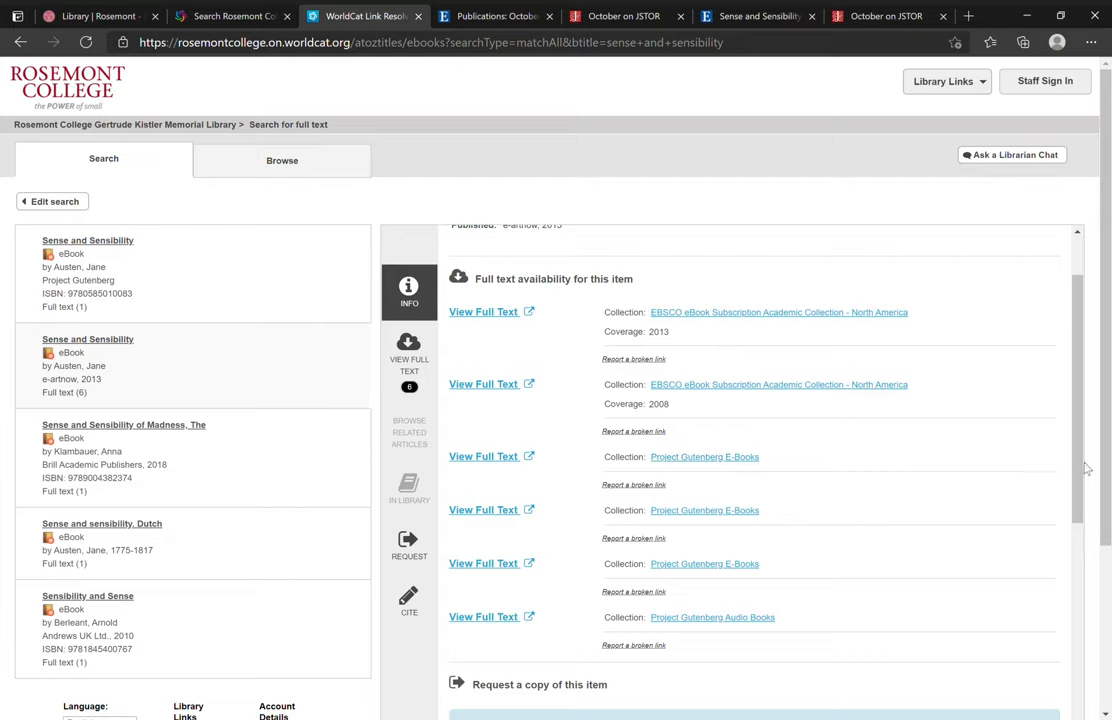
pyautogui.moveTo(810, 472)
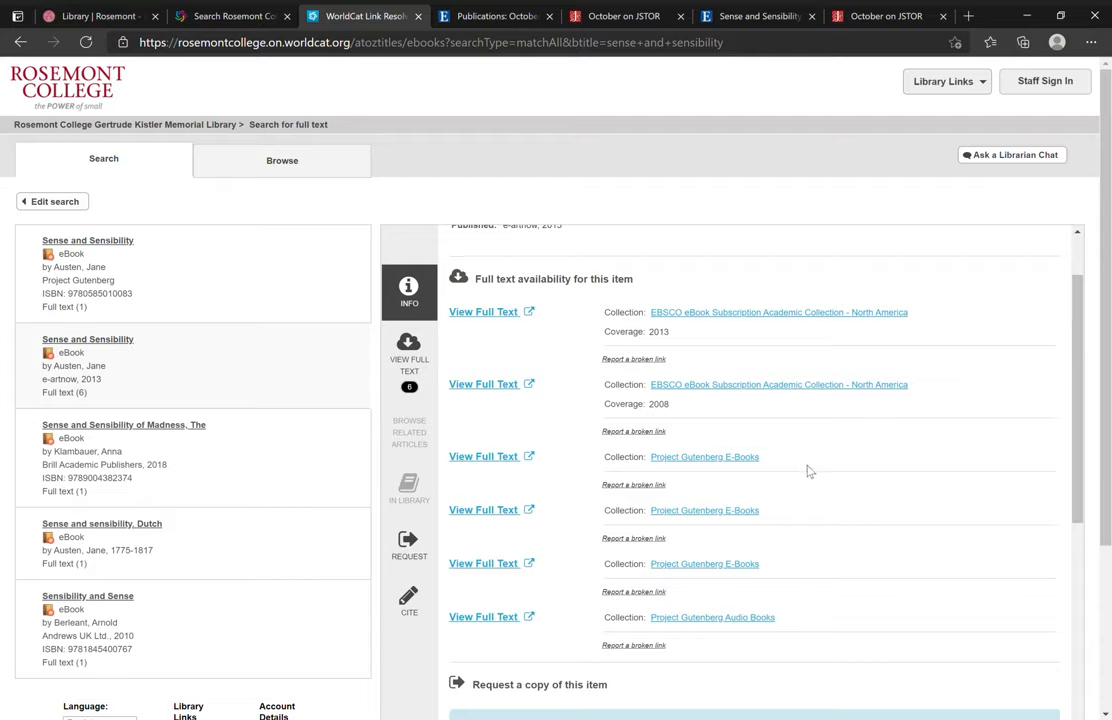
pyautogui.moveTo(484, 312)
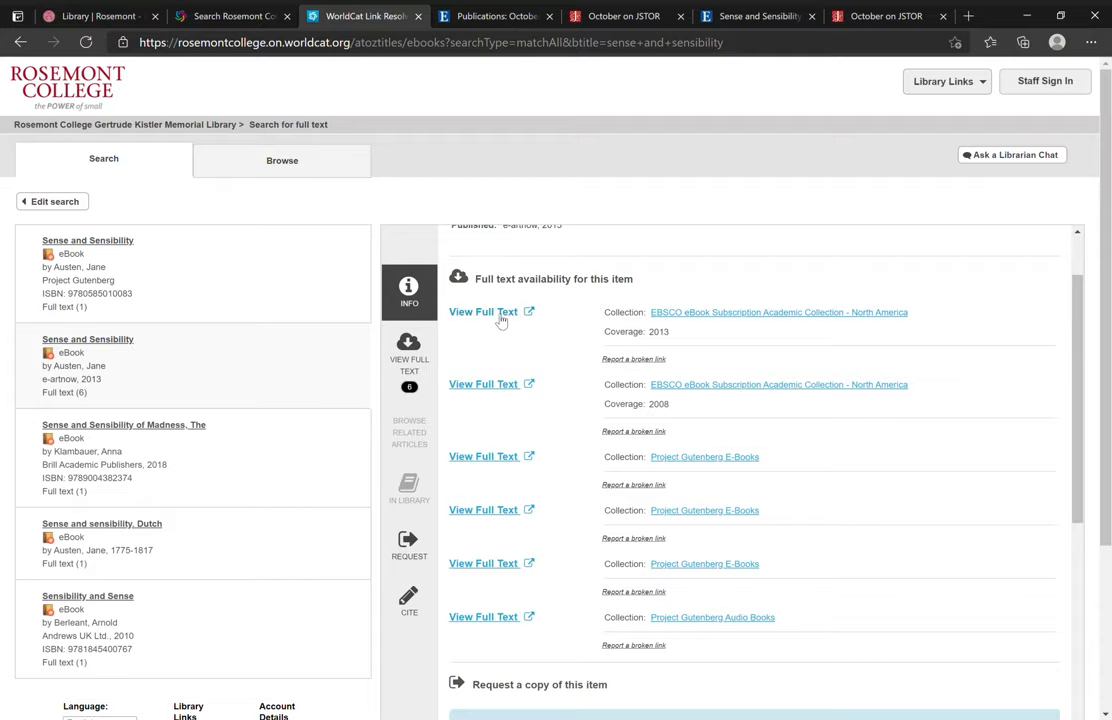
pyautogui.click(484, 312)
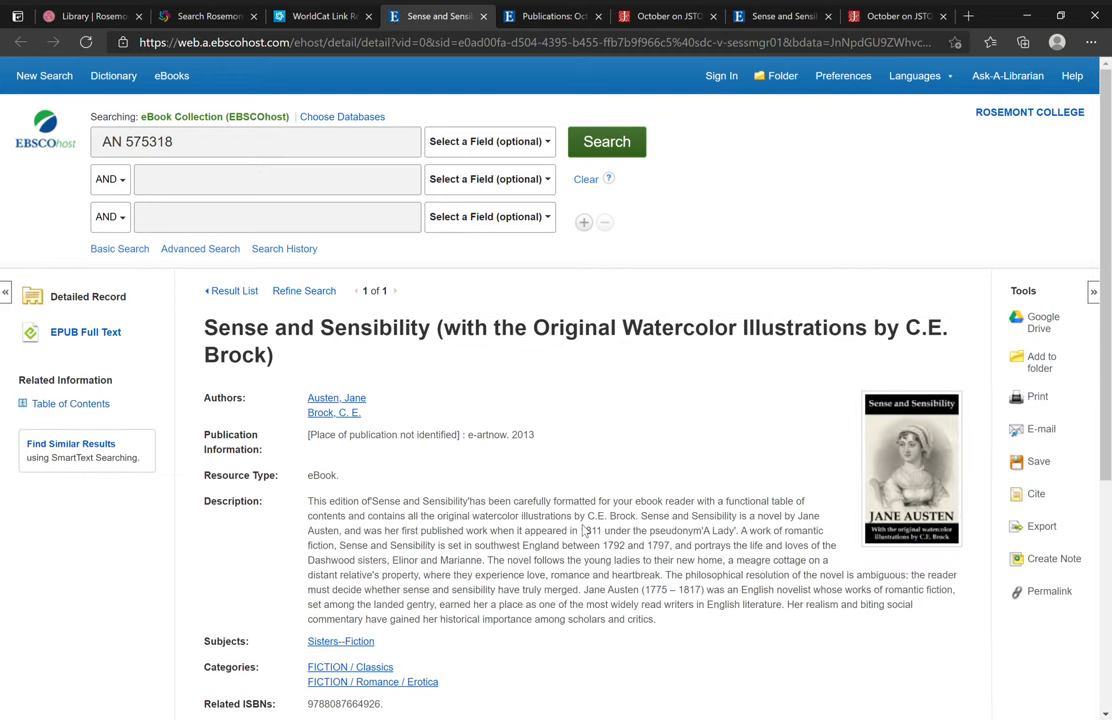
# - Look over the EBSCOhost eBook record, then return to WorldCat availability
pyautogui.scroll(-3)
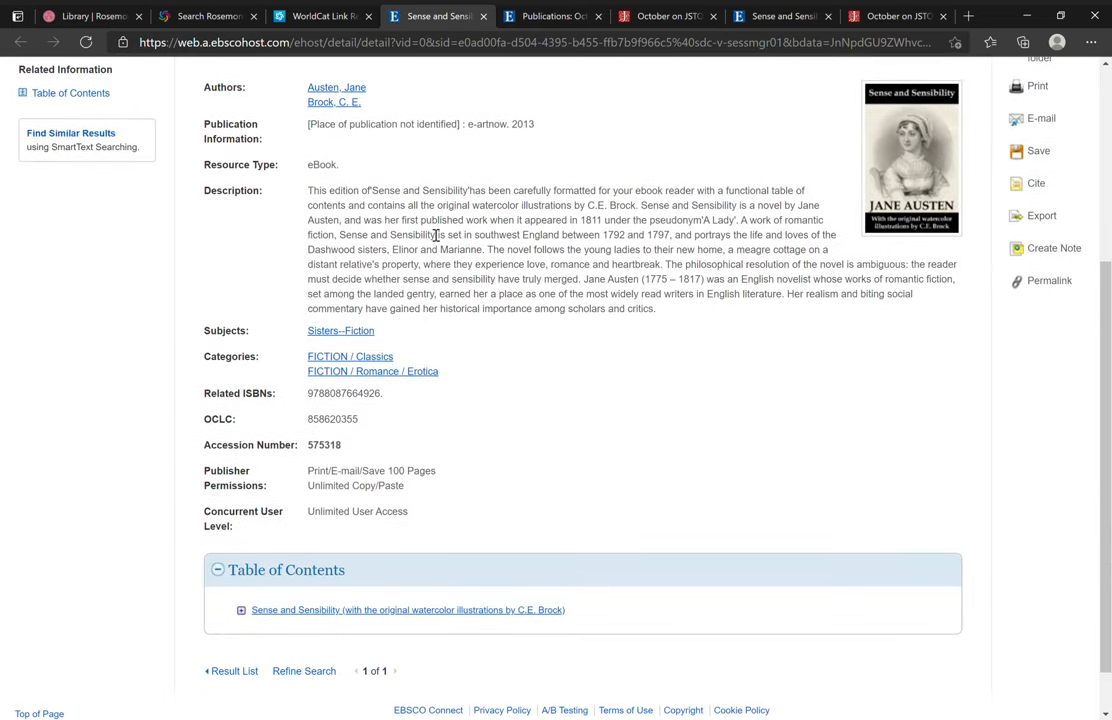
pyautogui.click(320, 16)
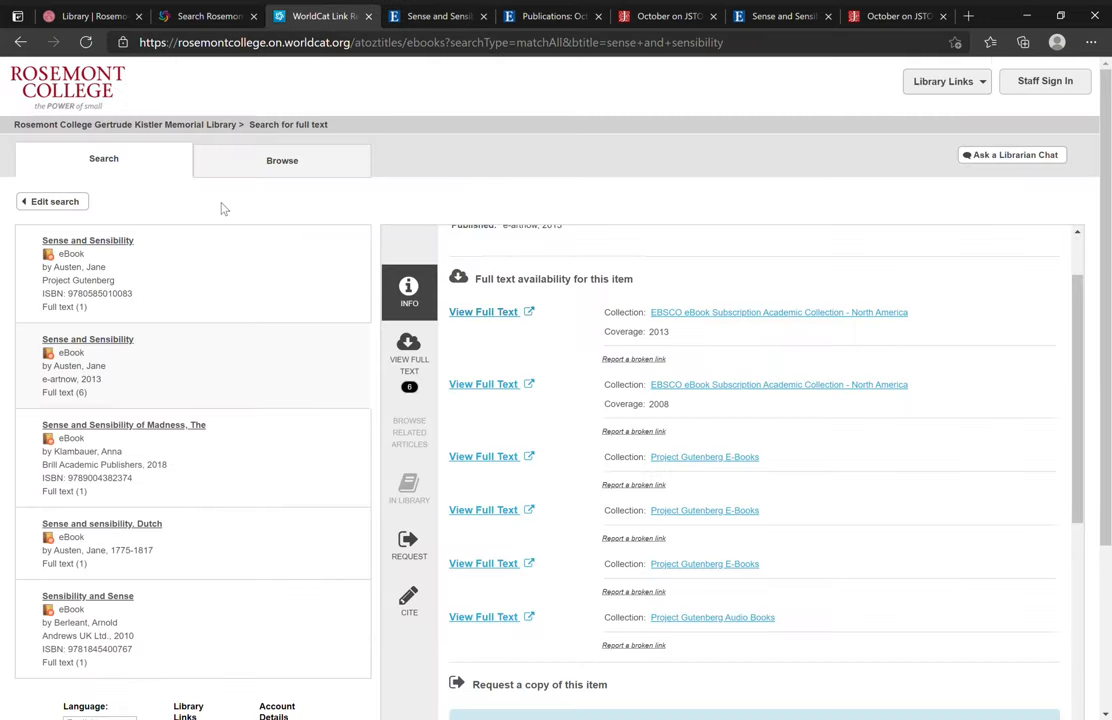
# - Browse the Journals A–Z list, then head back toward the Search form
pyautogui.click(282, 160)
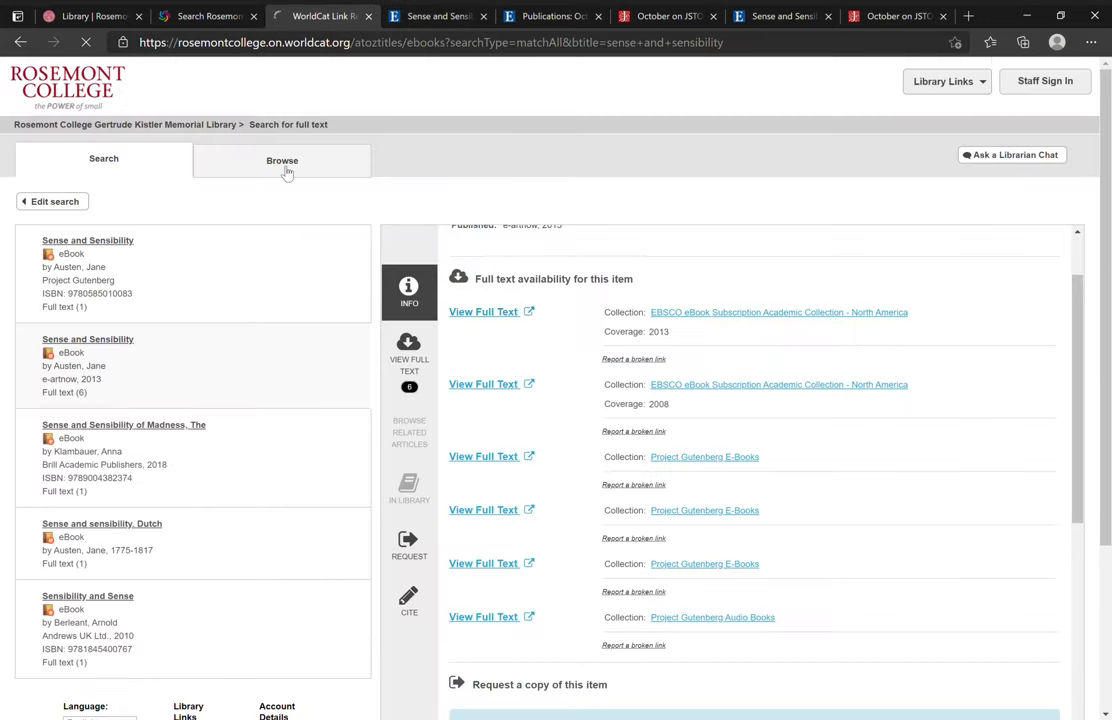
pyautogui.click(282, 160)
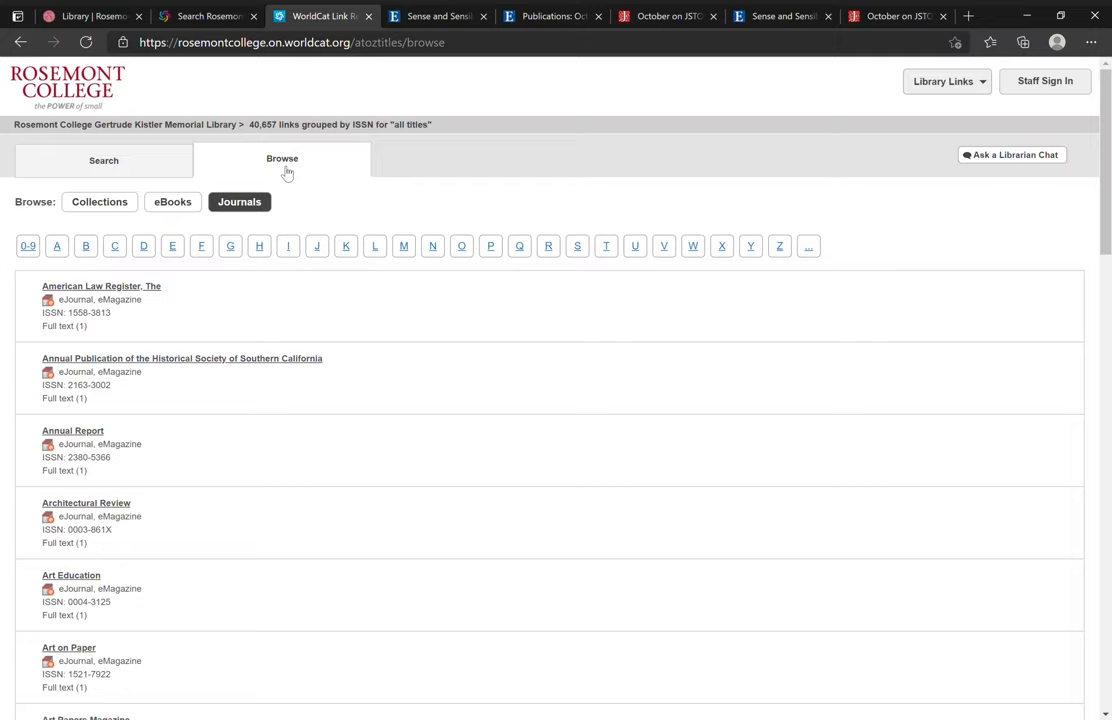
pyautogui.moveTo(308, 216)
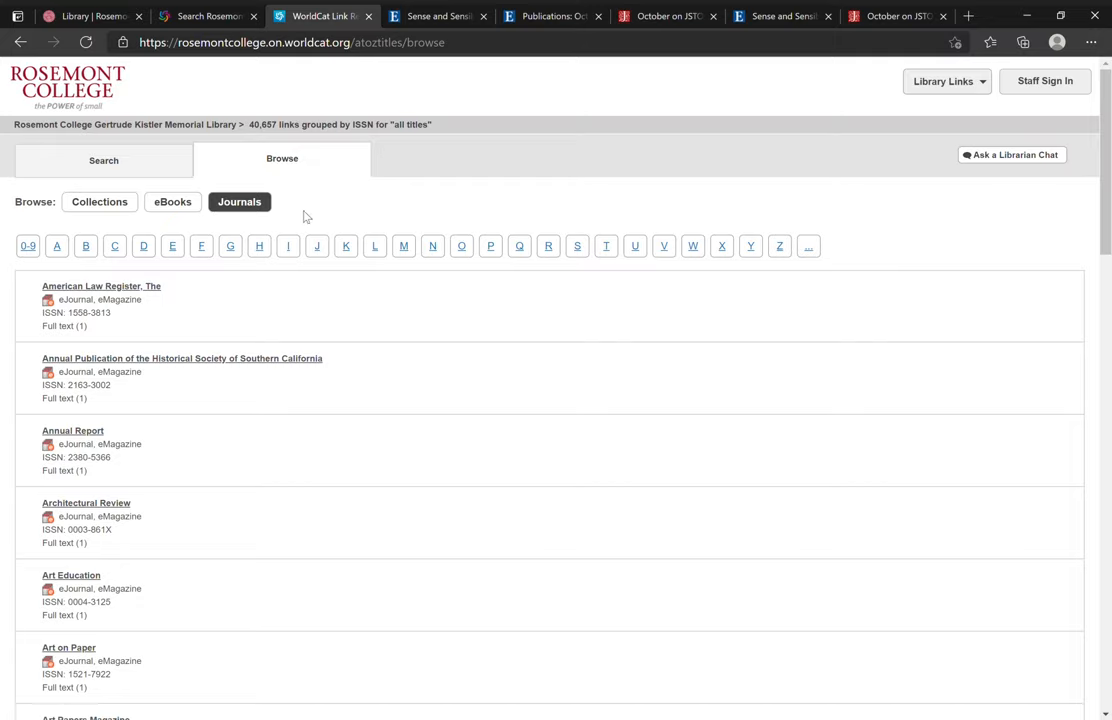
pyautogui.moveTo(208, 212)
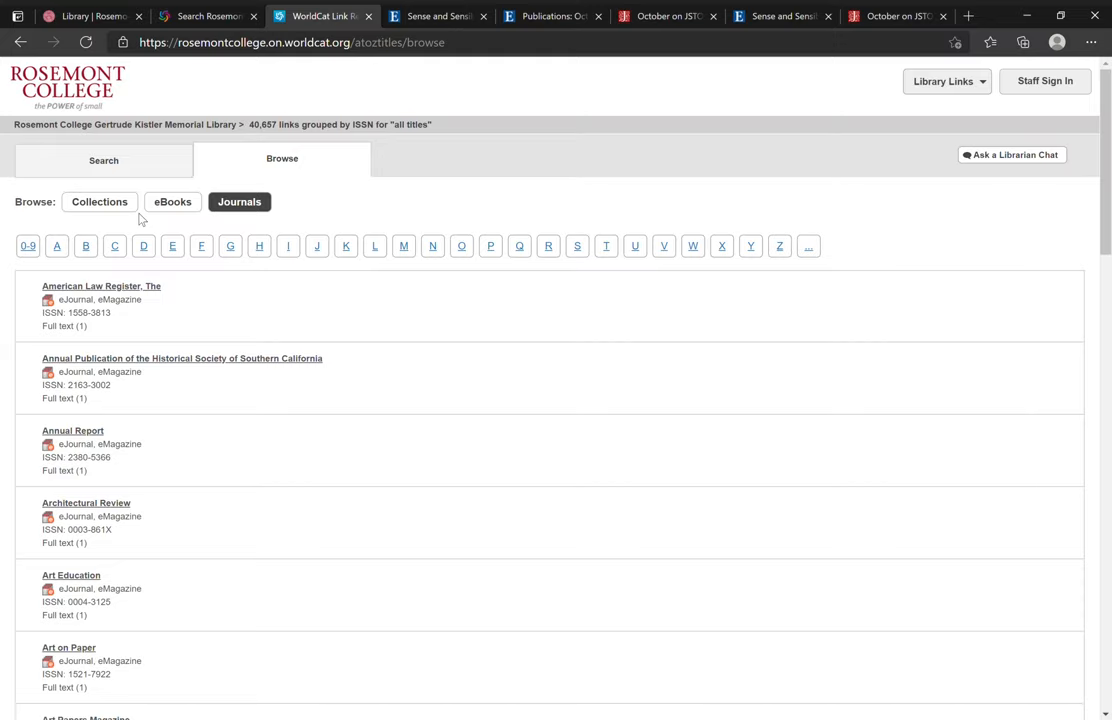
pyautogui.moveTo(330, 228)
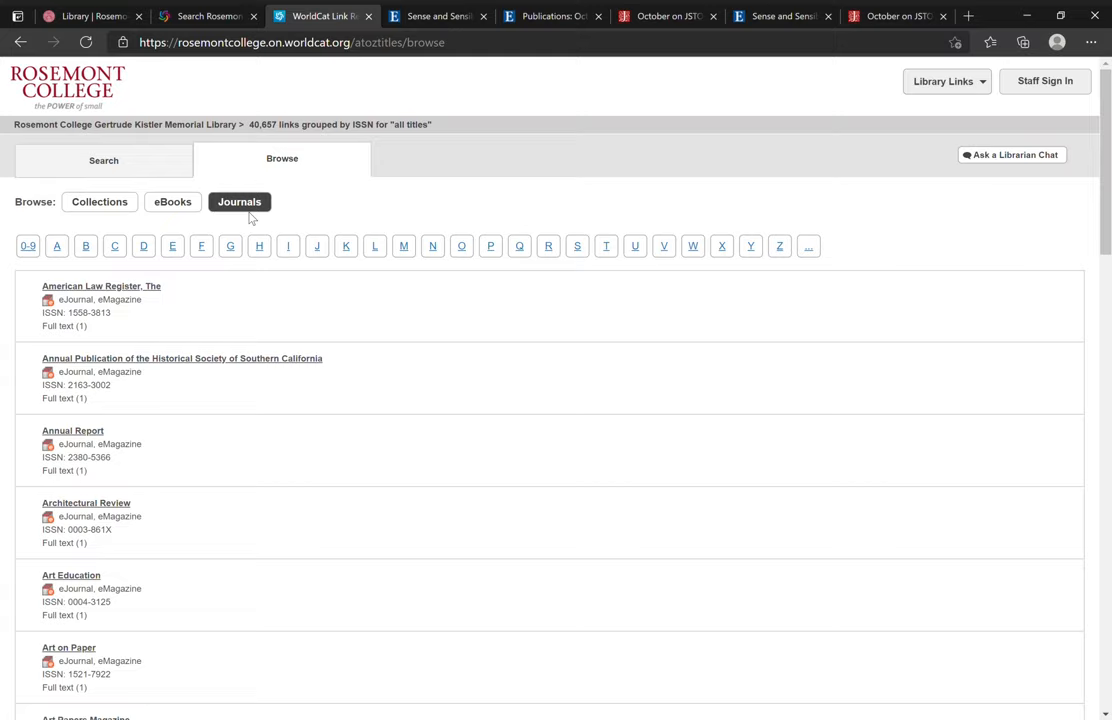
pyautogui.click(102, 160)
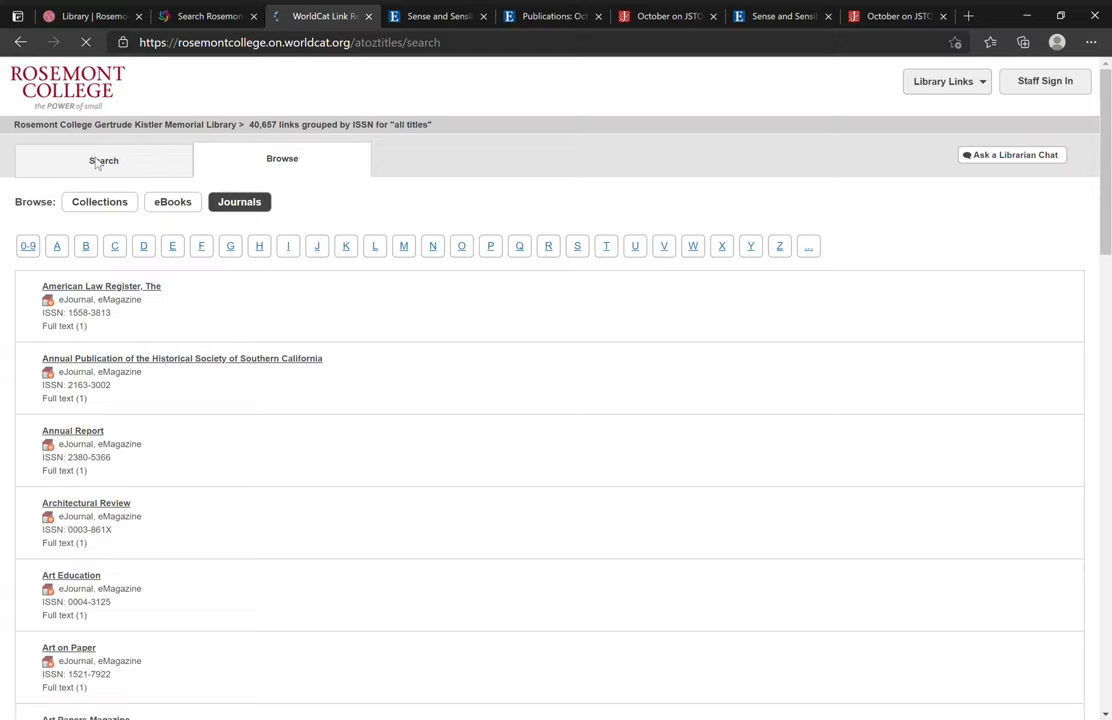
# - Show the blank Journals title search form with the cursor in the Title field
pyautogui.click(104, 160)
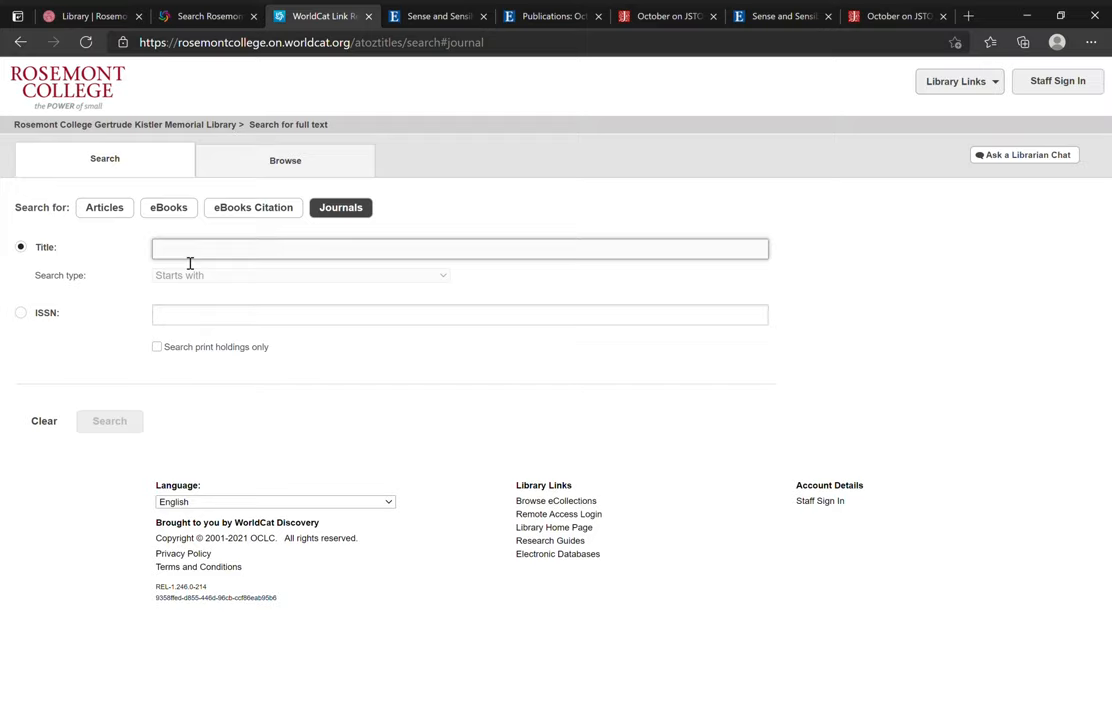
pyautogui.click(460, 248)
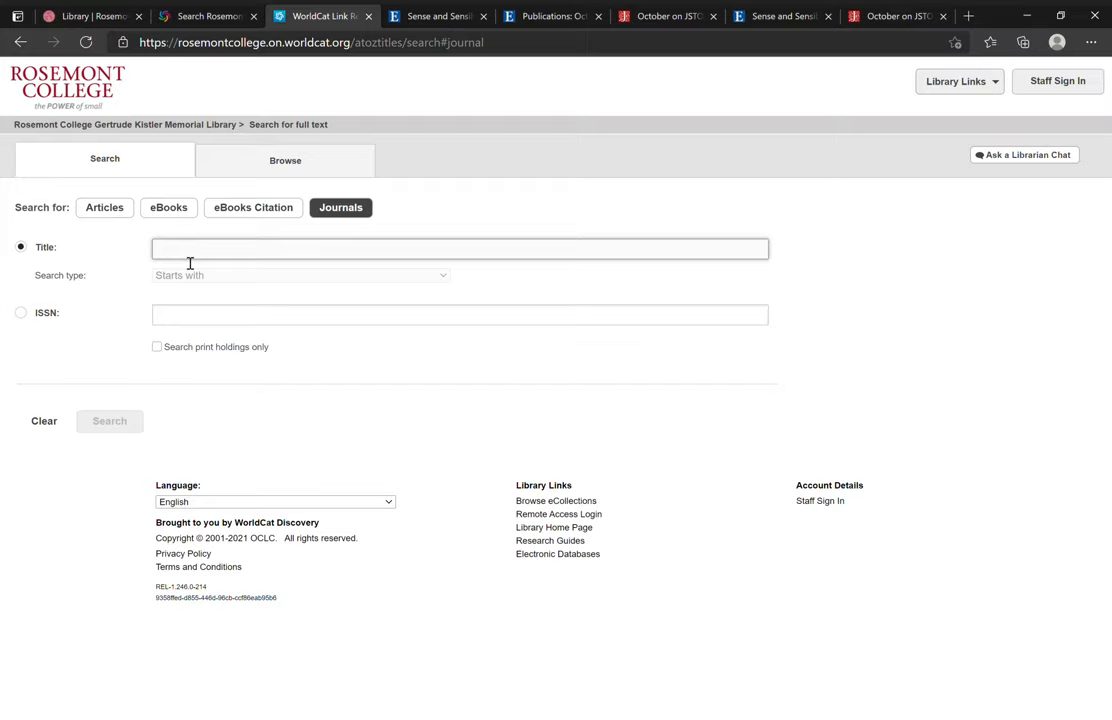
pyautogui.click(460, 248)
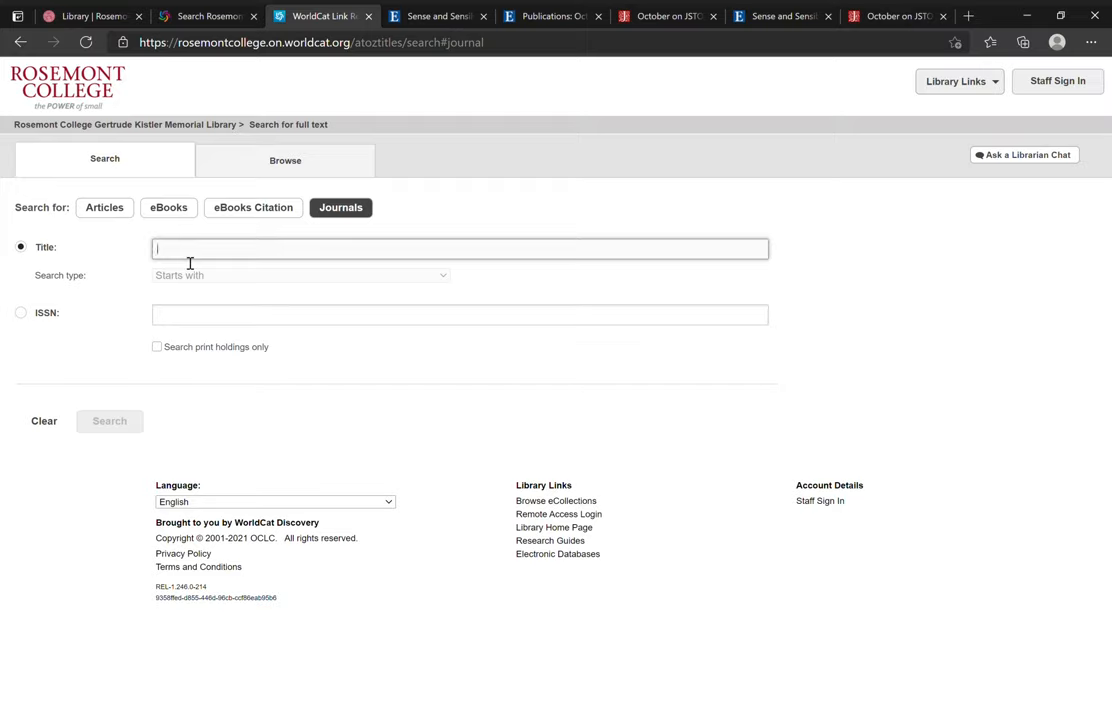